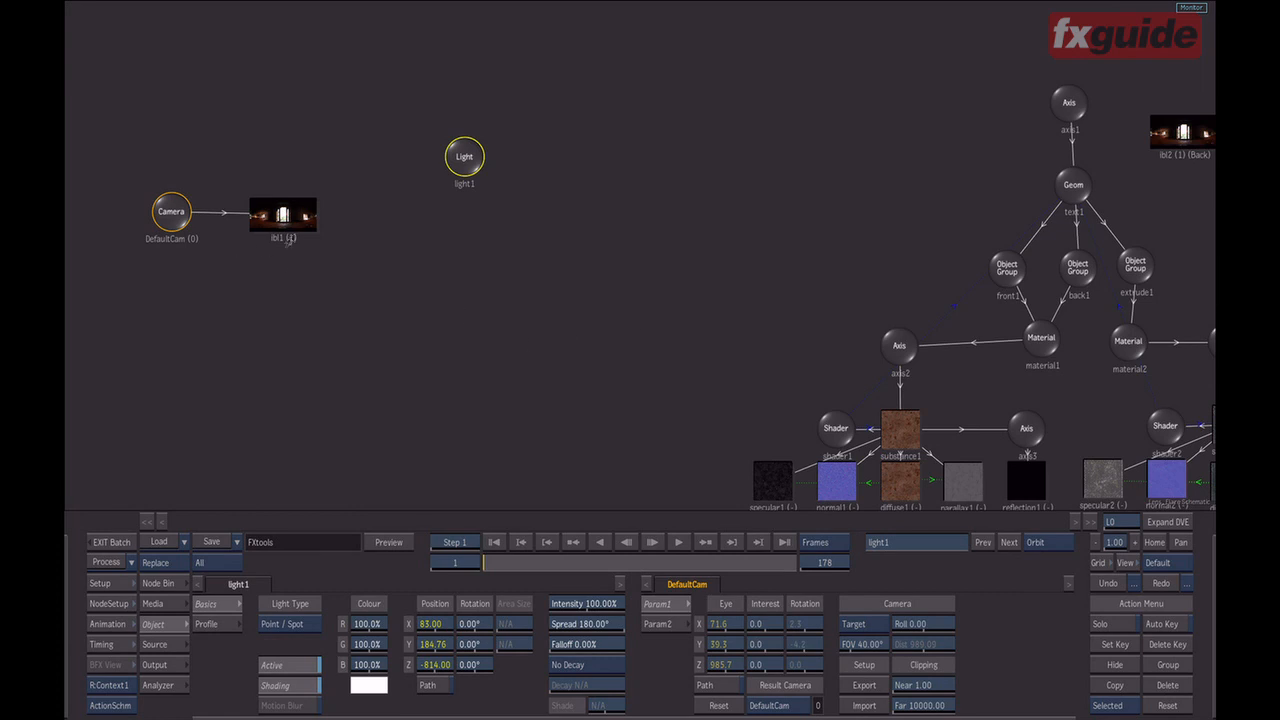
mouse_move(322, 274)
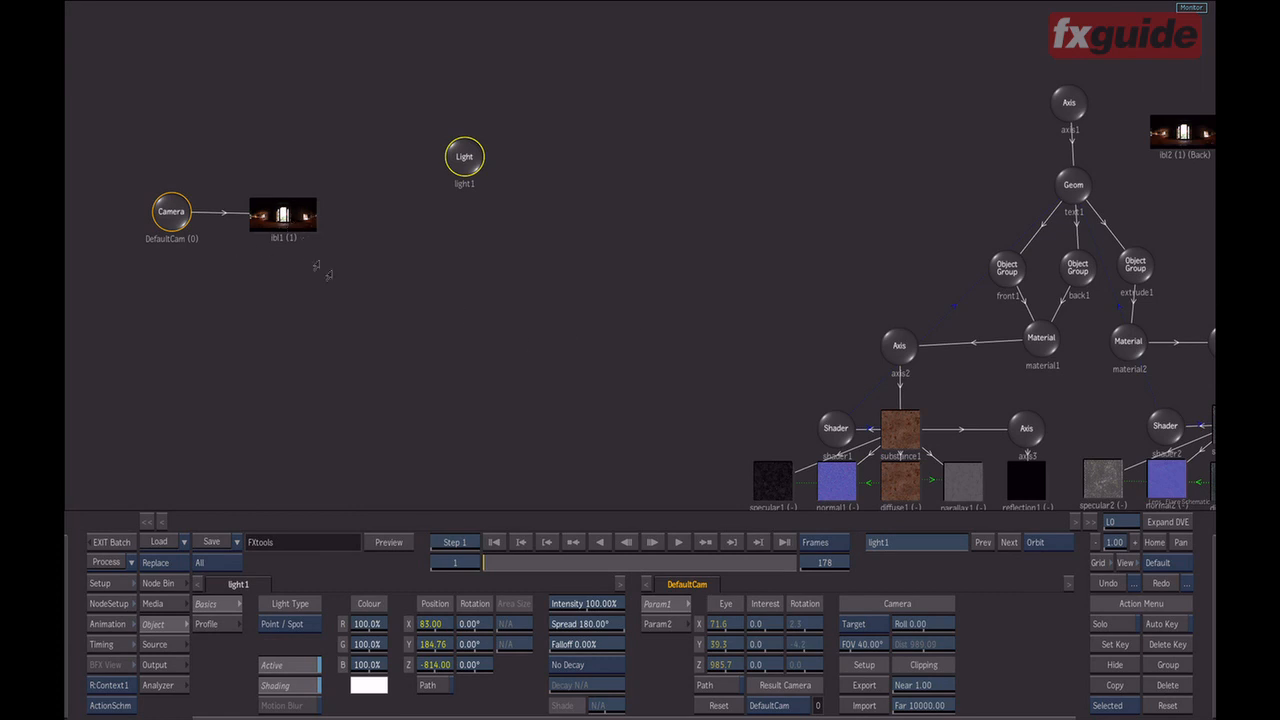
mouse_move(636, 372)
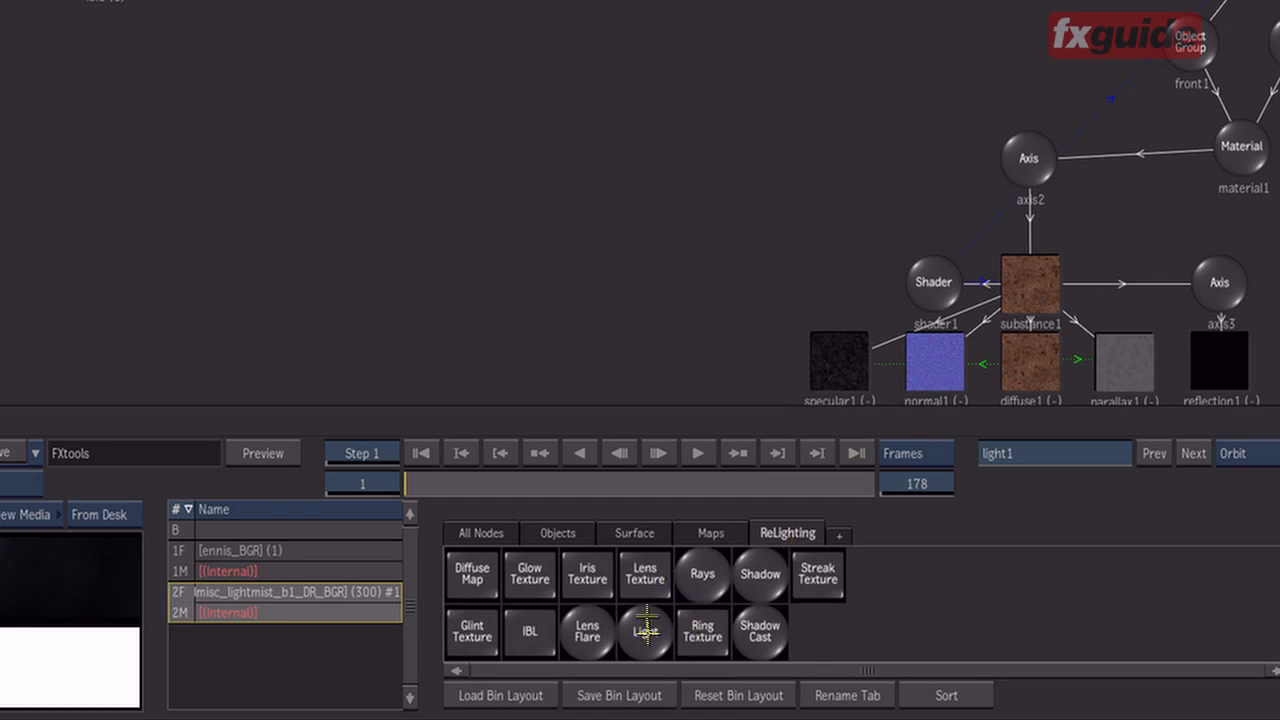
mouse_move(602, 634)
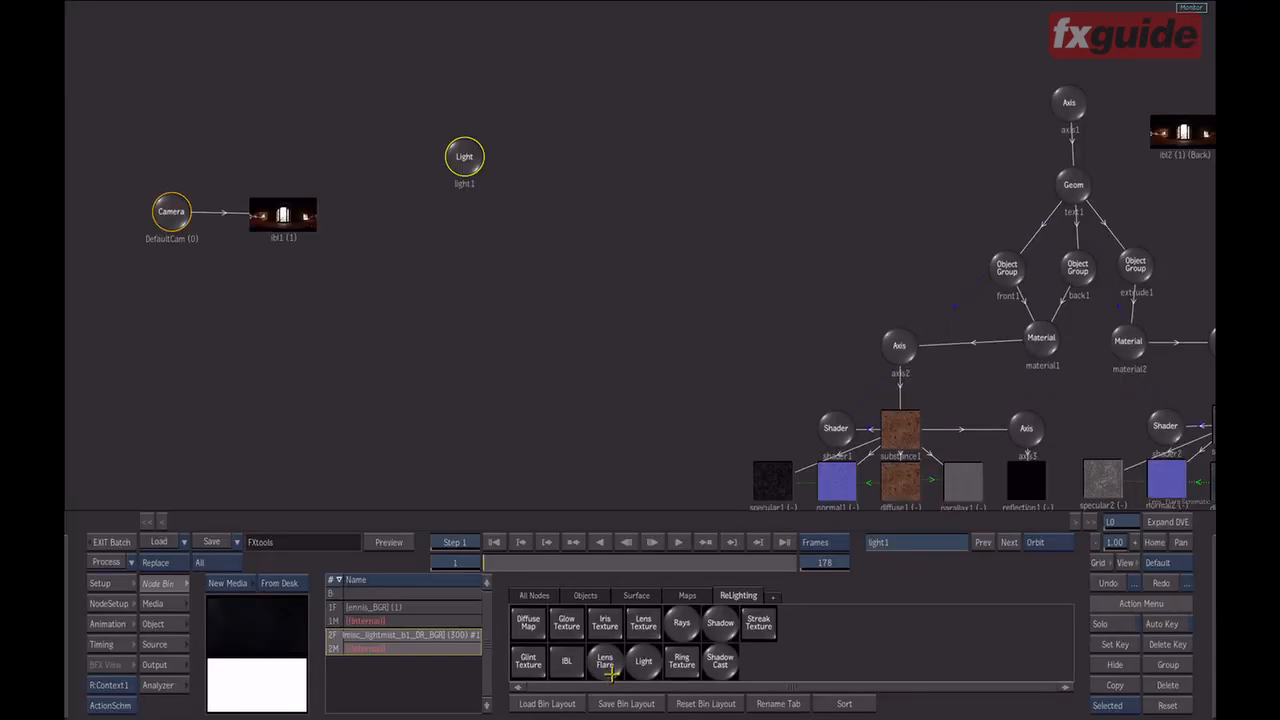
mouse_move(608, 673)
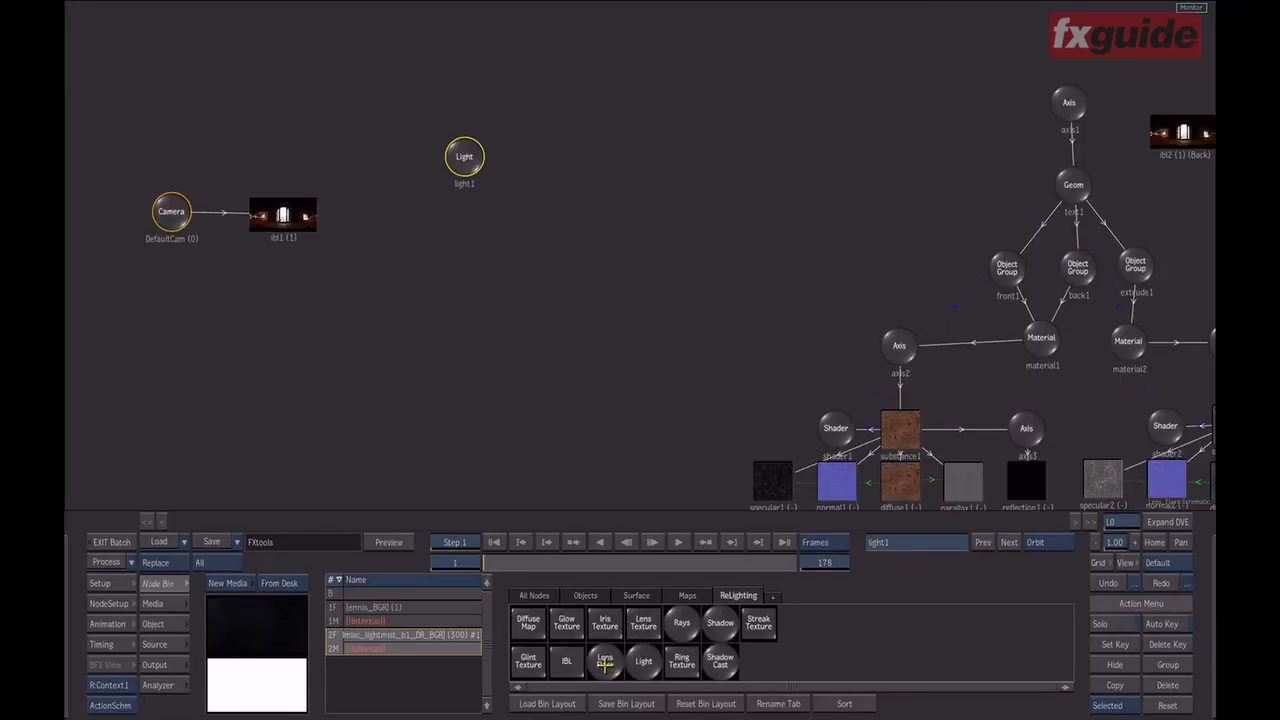
Step: Attach a Lens Flare node to light1 from the Node Bin's ReLighting tab
left_click(608, 661)
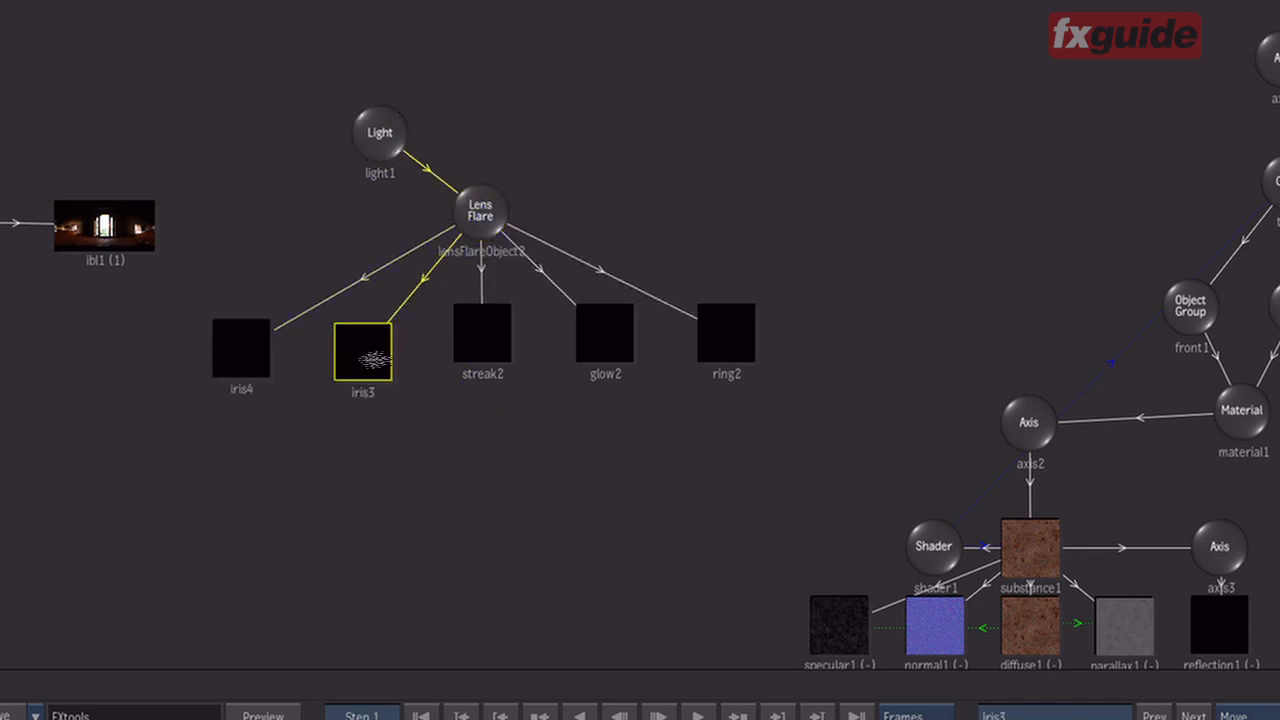
Step: Select lensFlareObject2 in the schematic to show its pivot, colour and chroma aberration settings
left_click(482, 210)
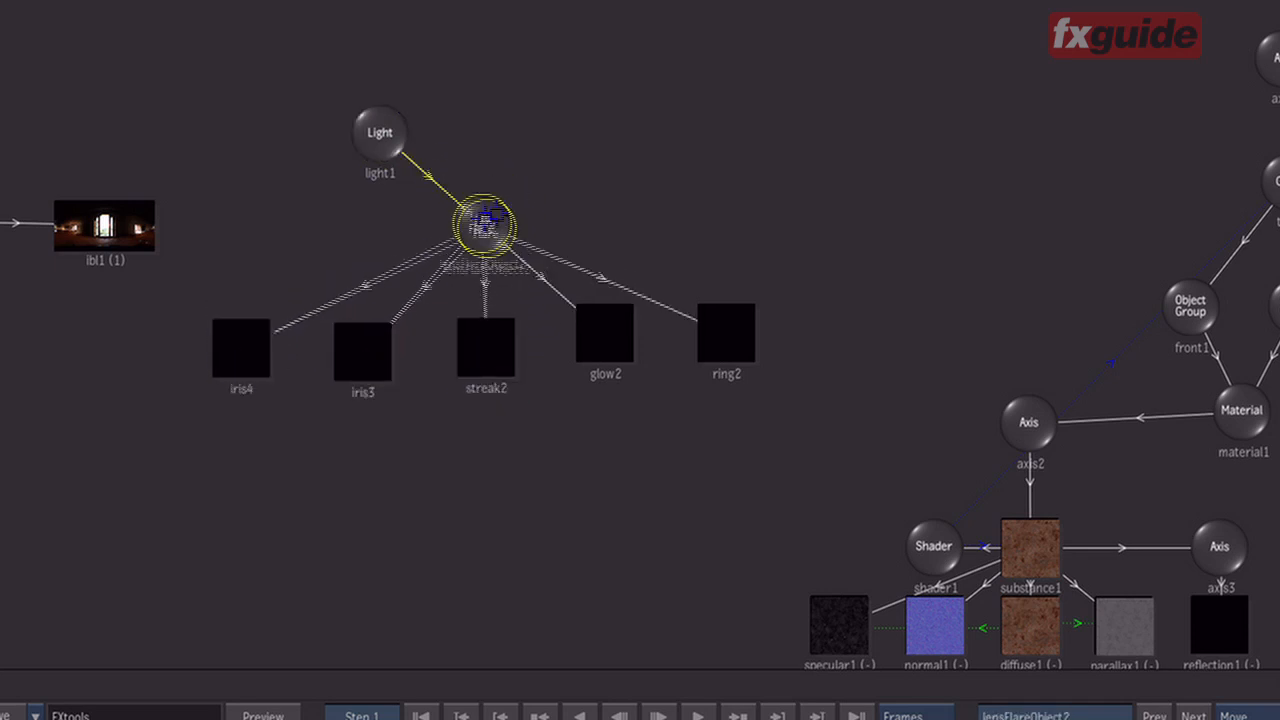
left_click(486, 357)
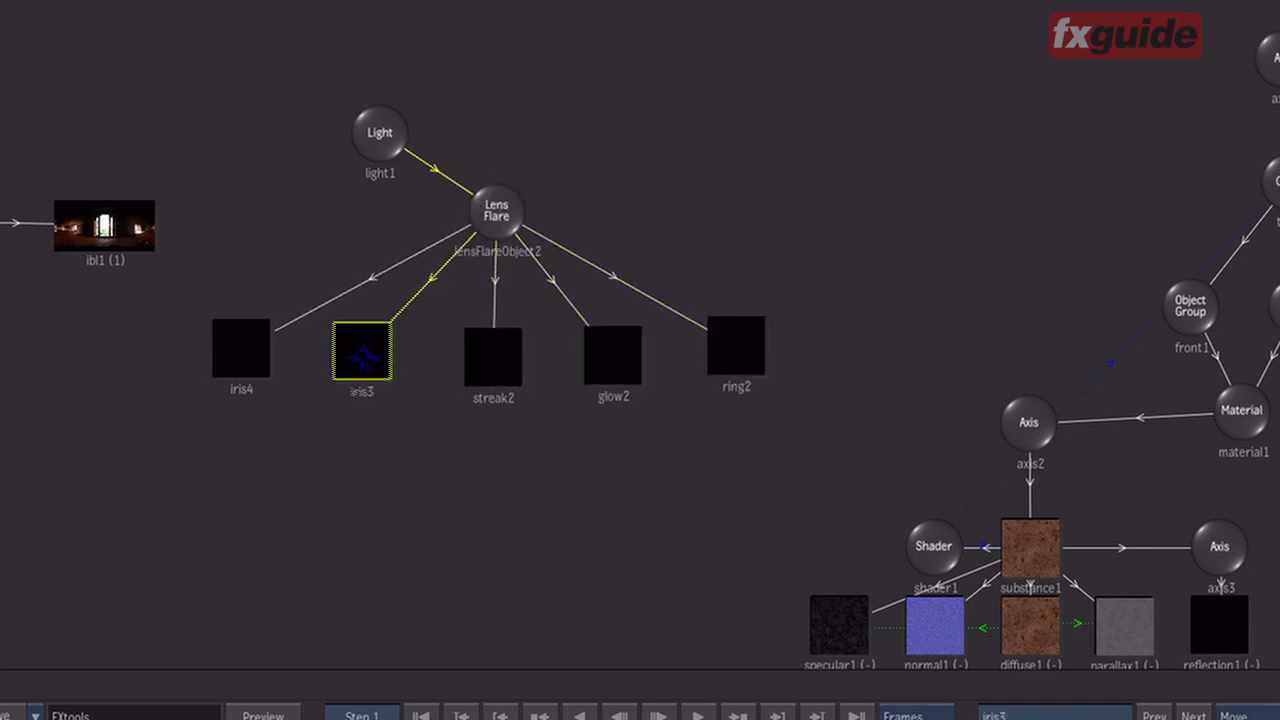
left_click(612, 355)
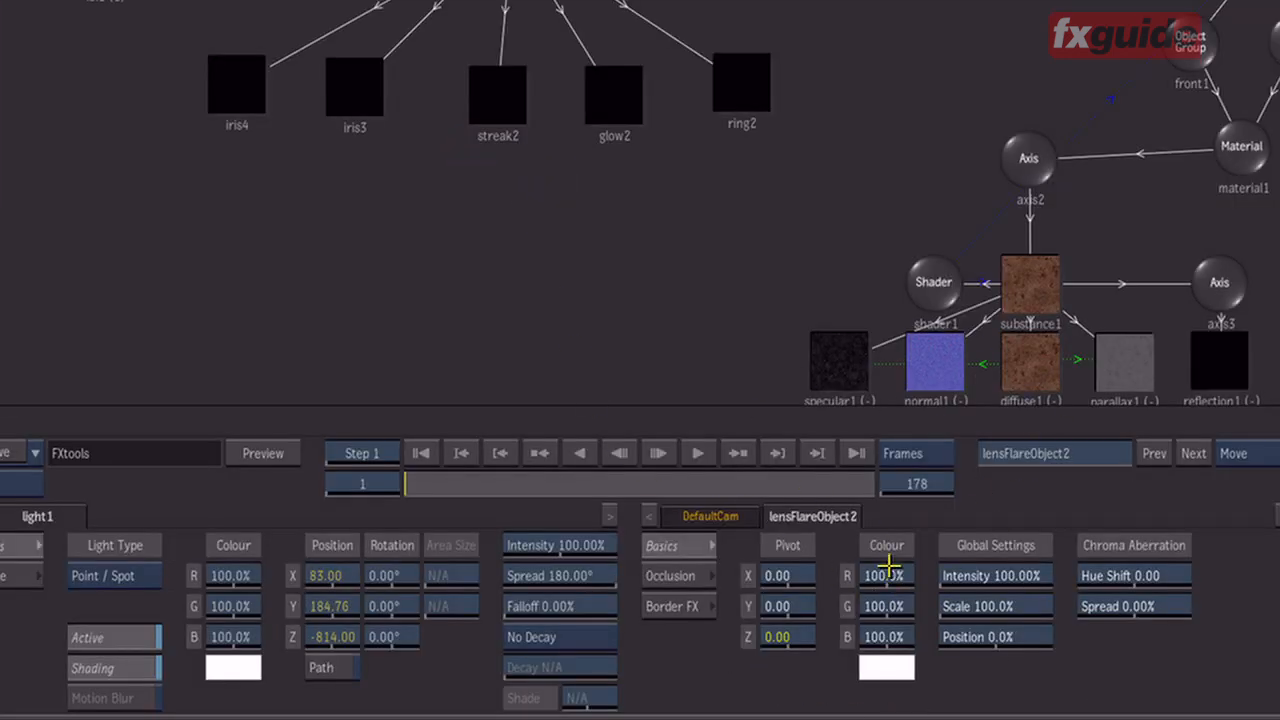
mouse_move(896, 575)
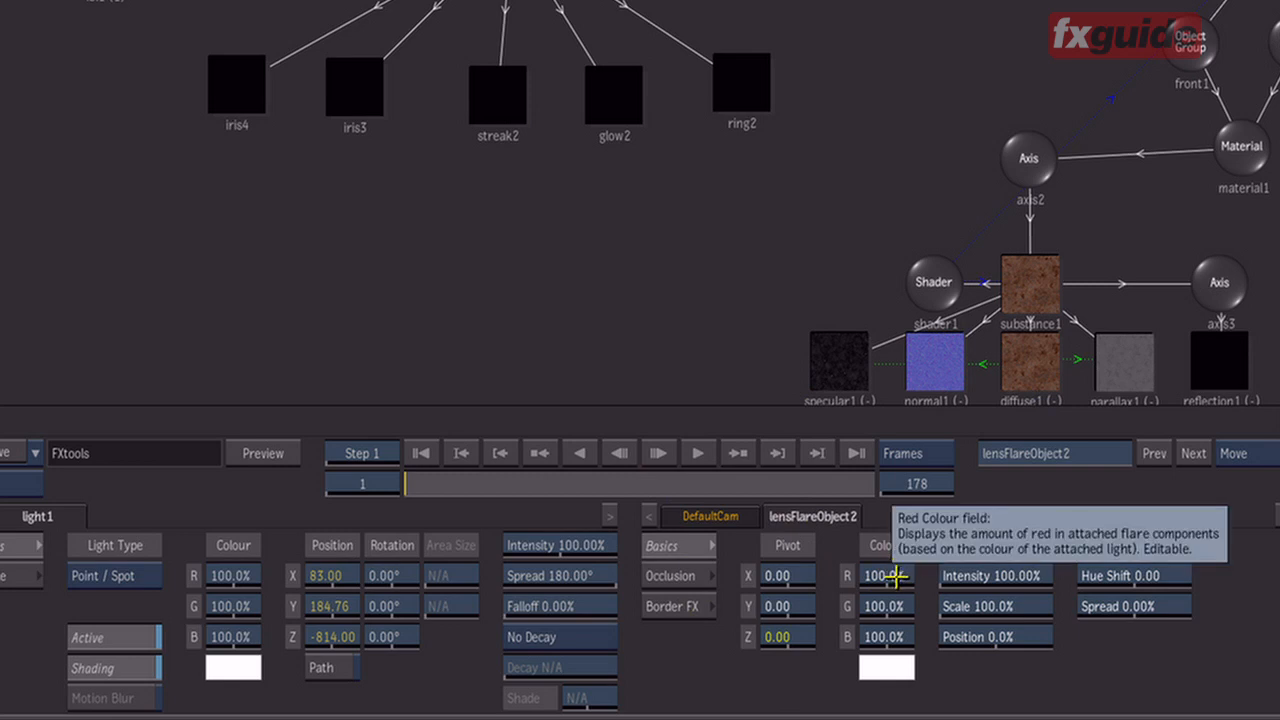
mouse_move(855, 545)
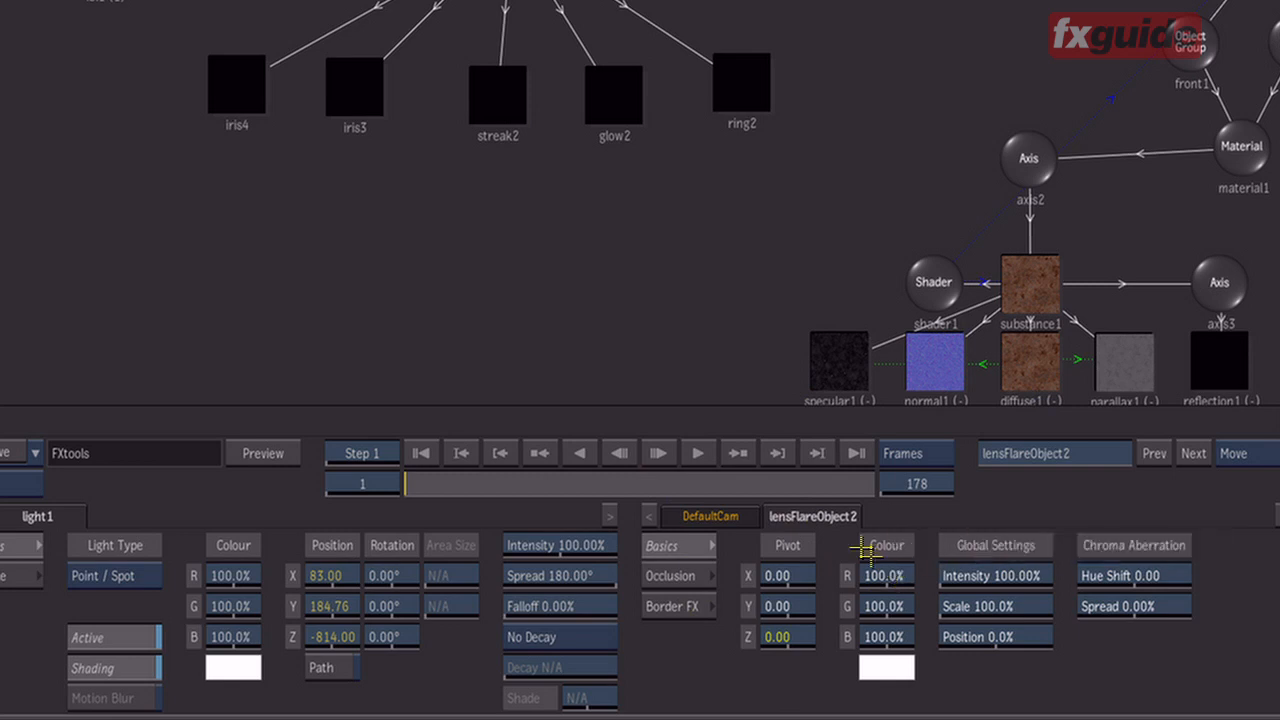
Step: Inspect the streak2 and glow2 component settings from the schematic
left_click(495, 90)
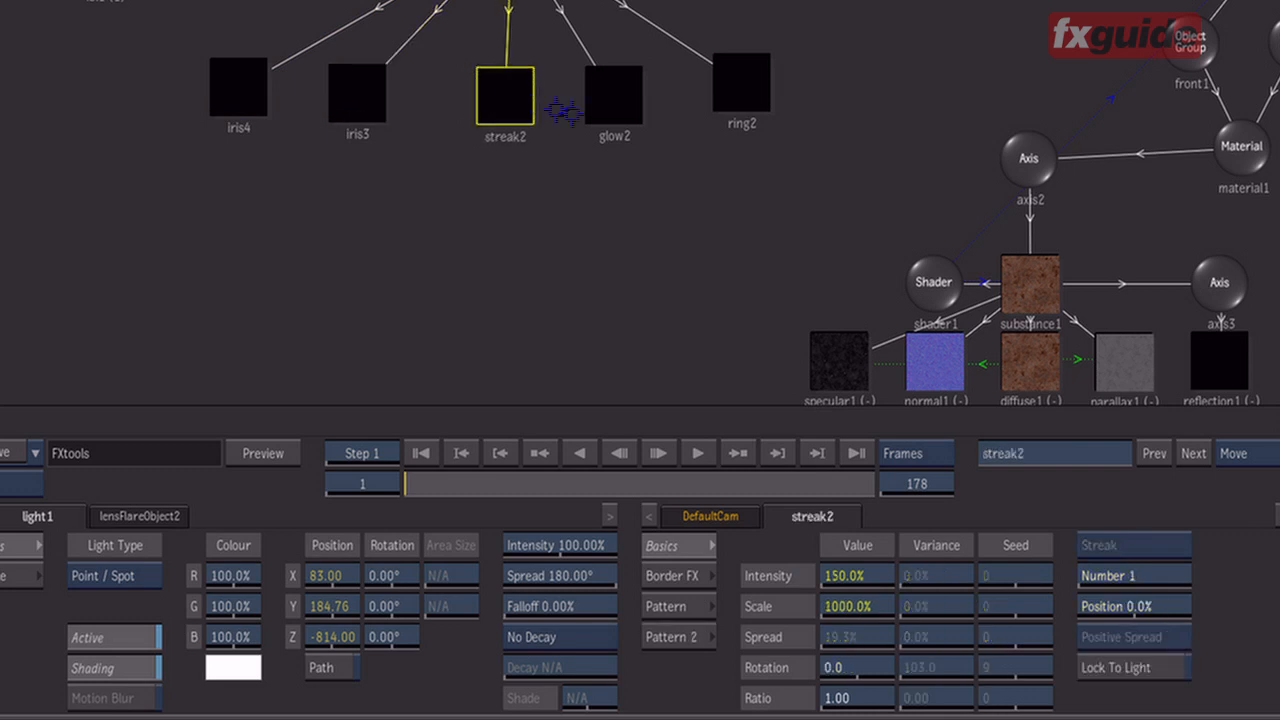
left_click(616, 95)
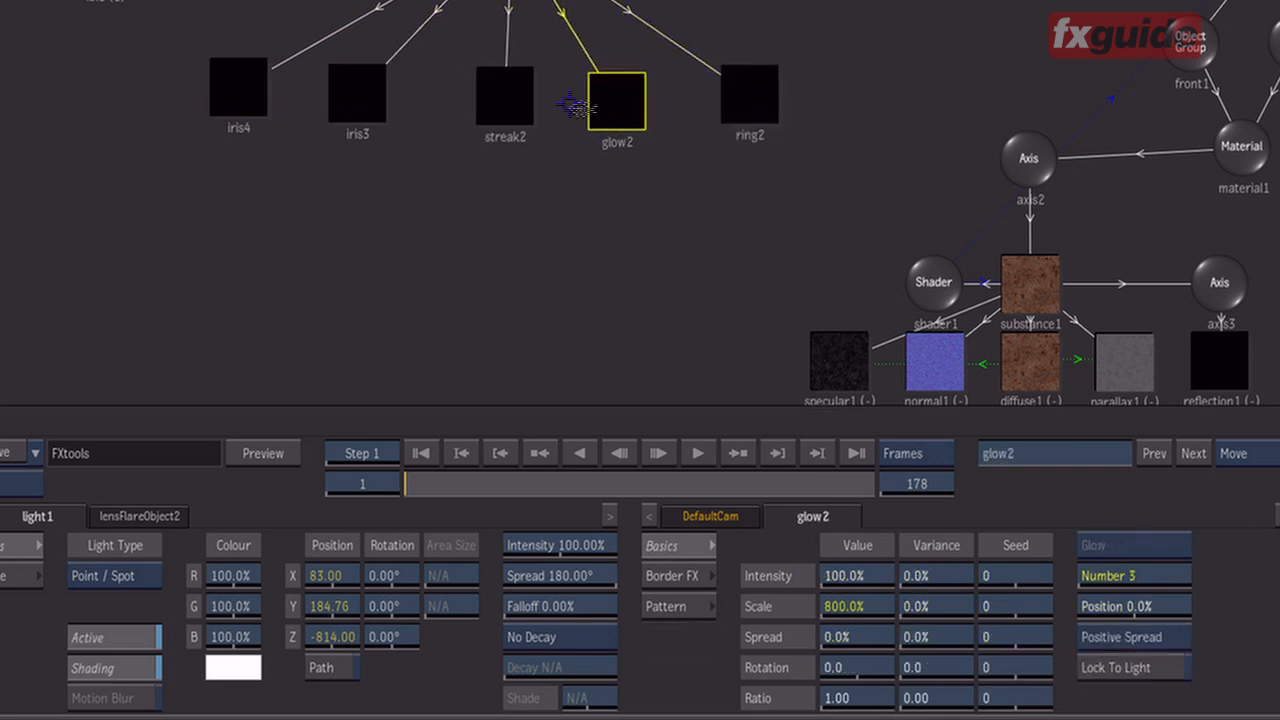
left_click(236, 88)
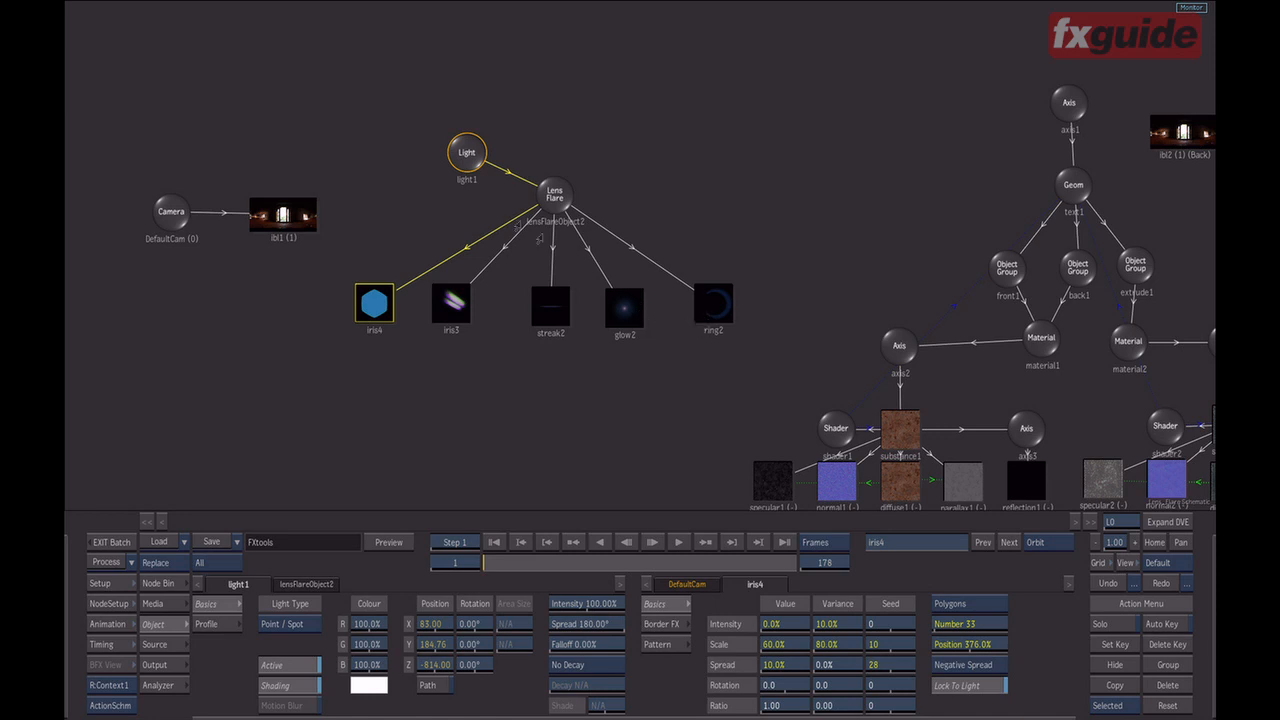
Step: Reopen lensFlareObject2's settings from the Lens Flare node in the schematic
left_click(485, 135)
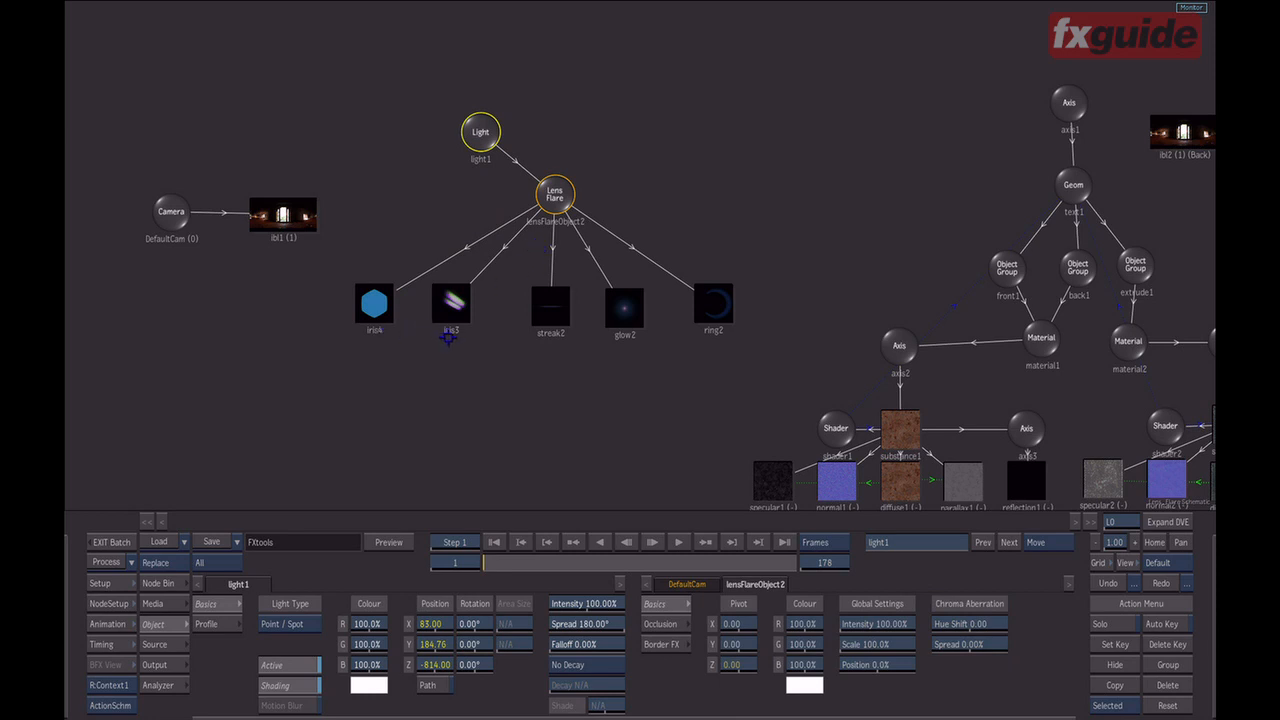
mouse_move(633, 367)
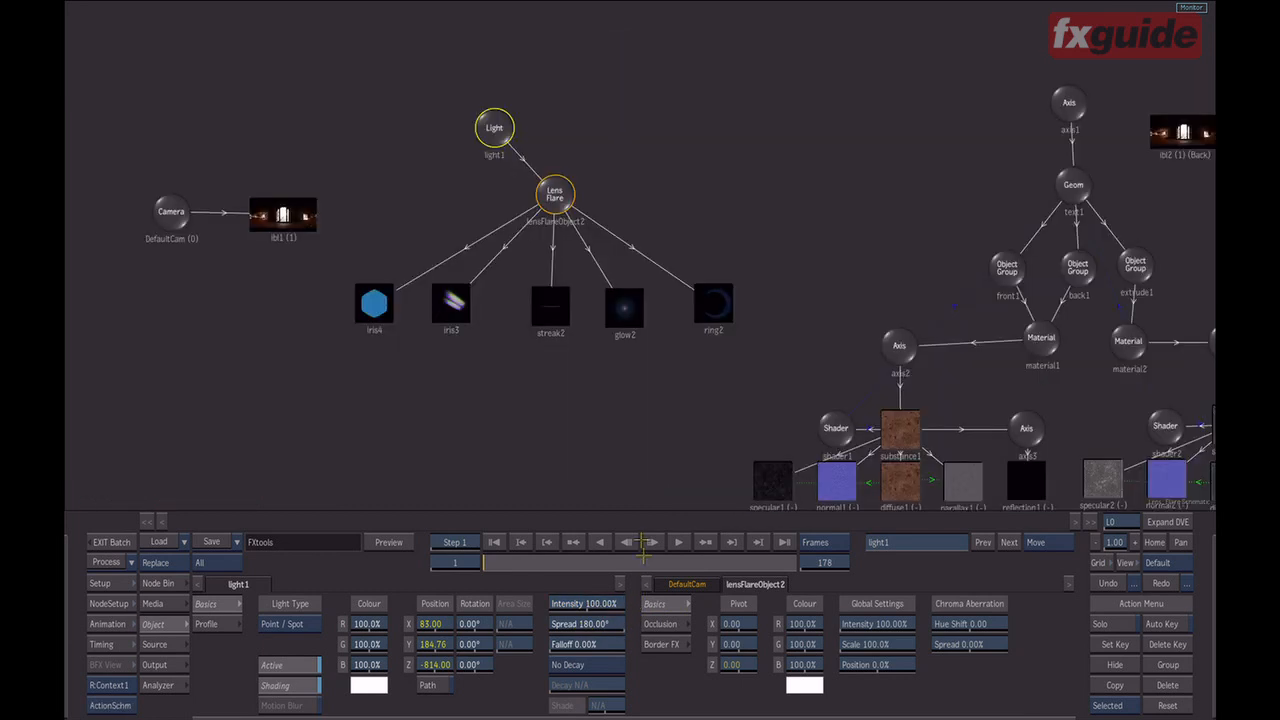
left_click(556, 196)
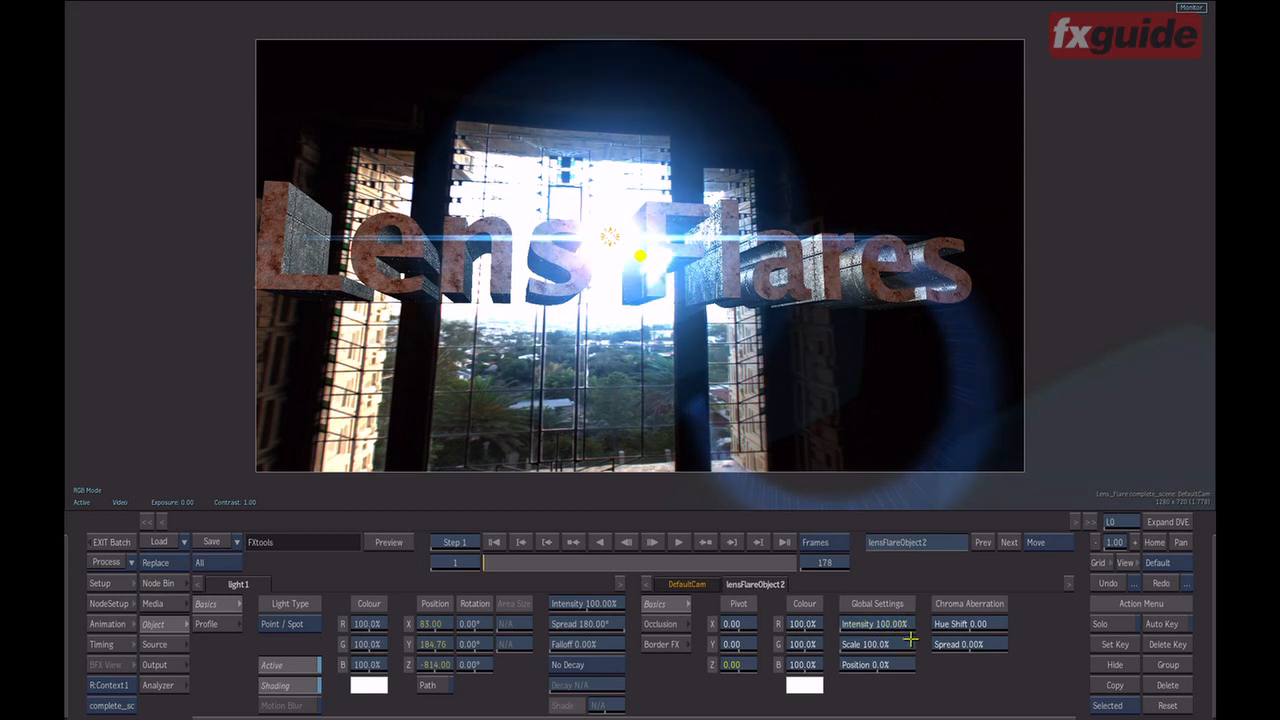
mouse_move(995, 623)
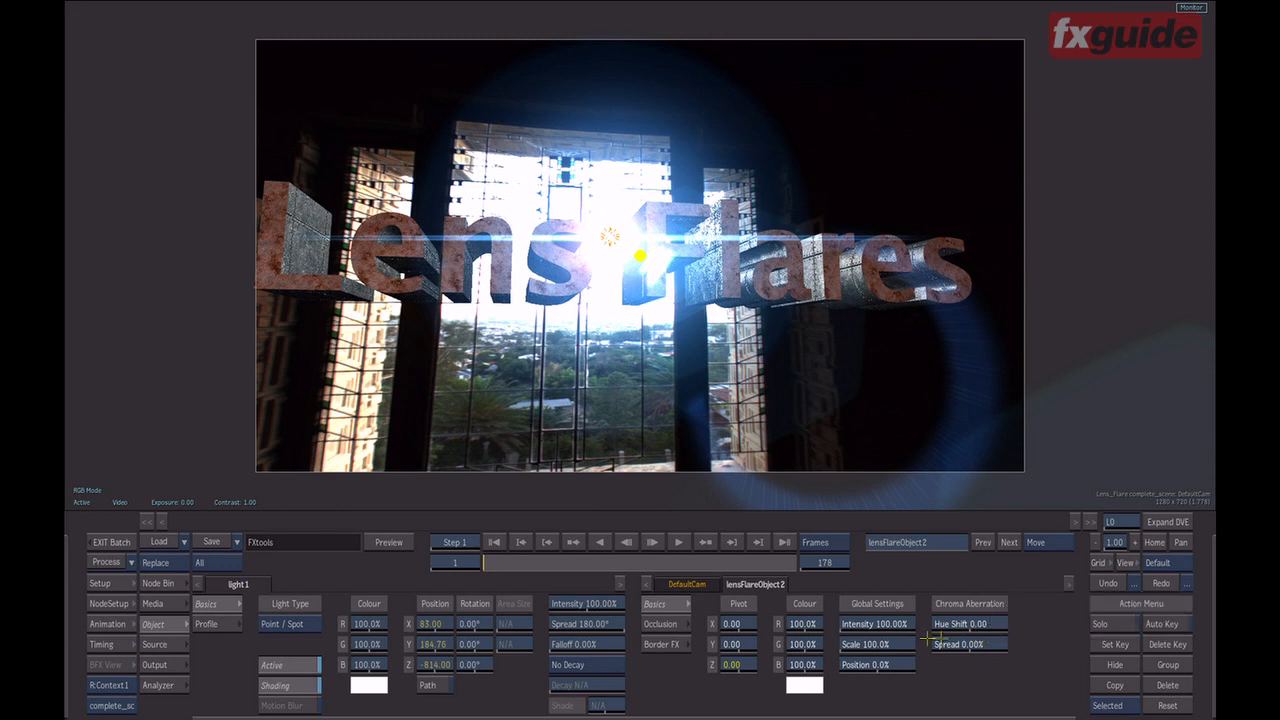
mouse_move(800, 638)
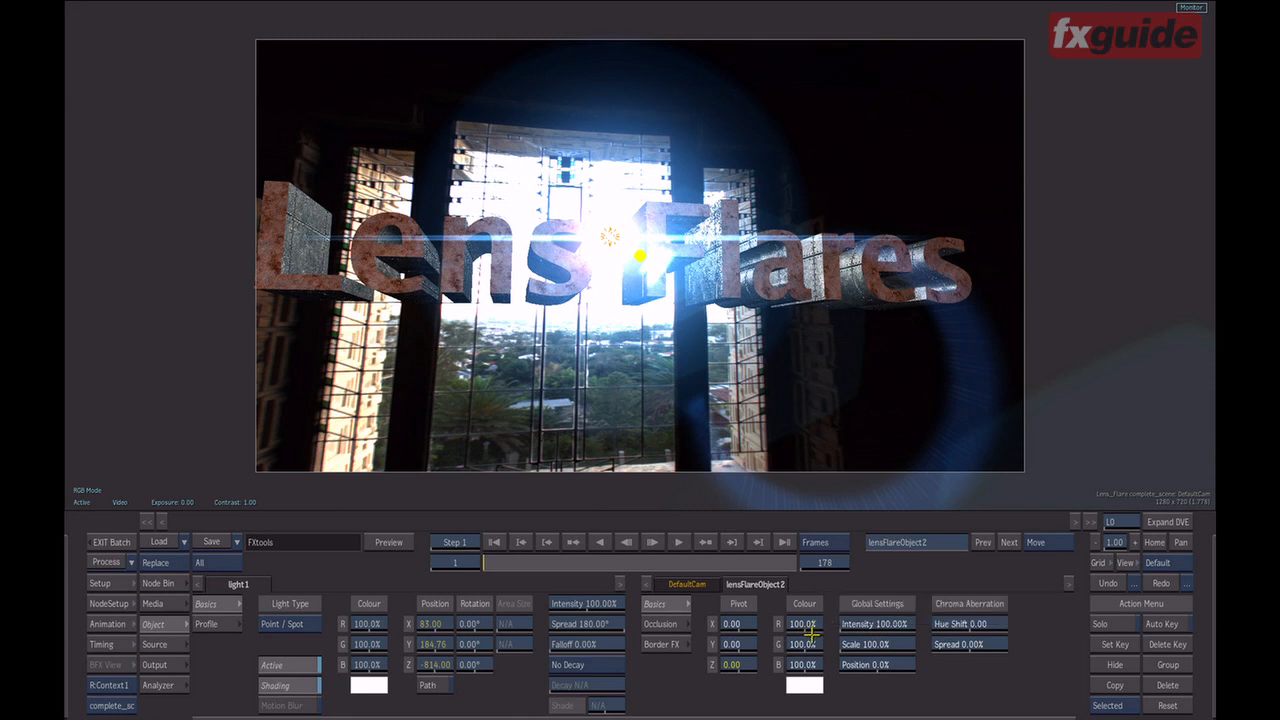
mouse_move(817, 645)
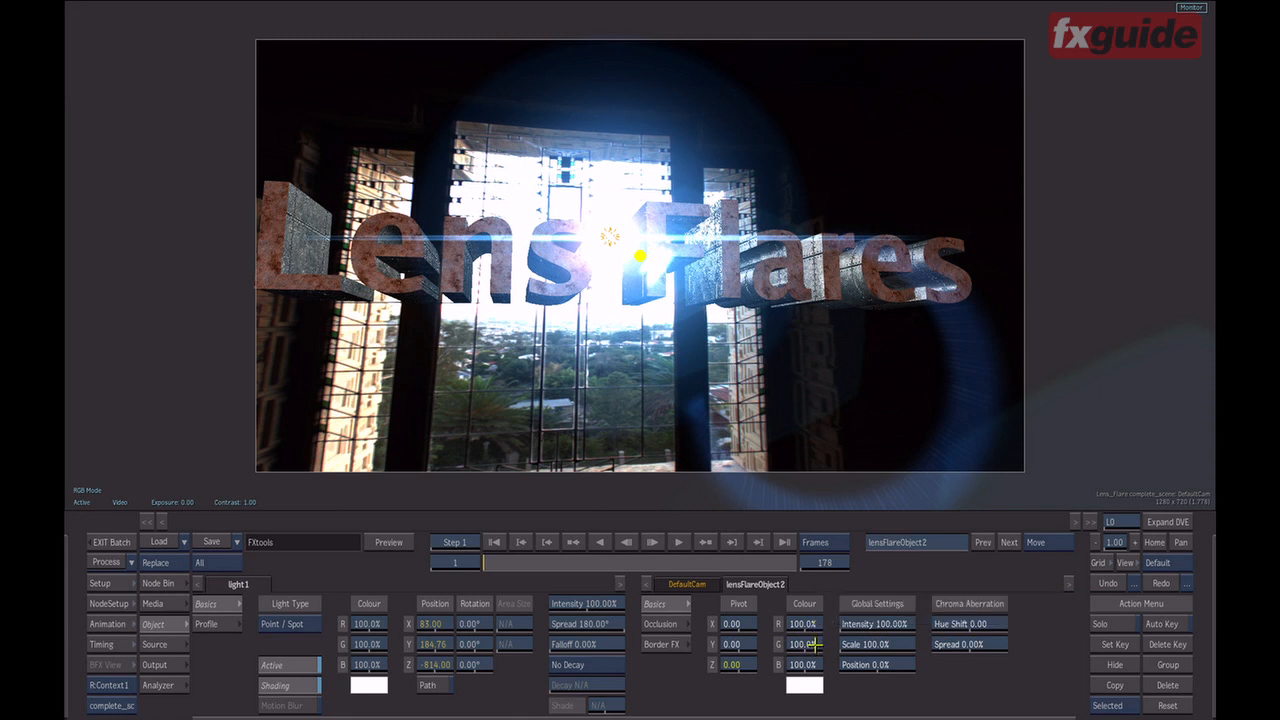
Step: Adjust the flare's green colour amount while viewing the Result through DefaultCam
left_click(660, 646)
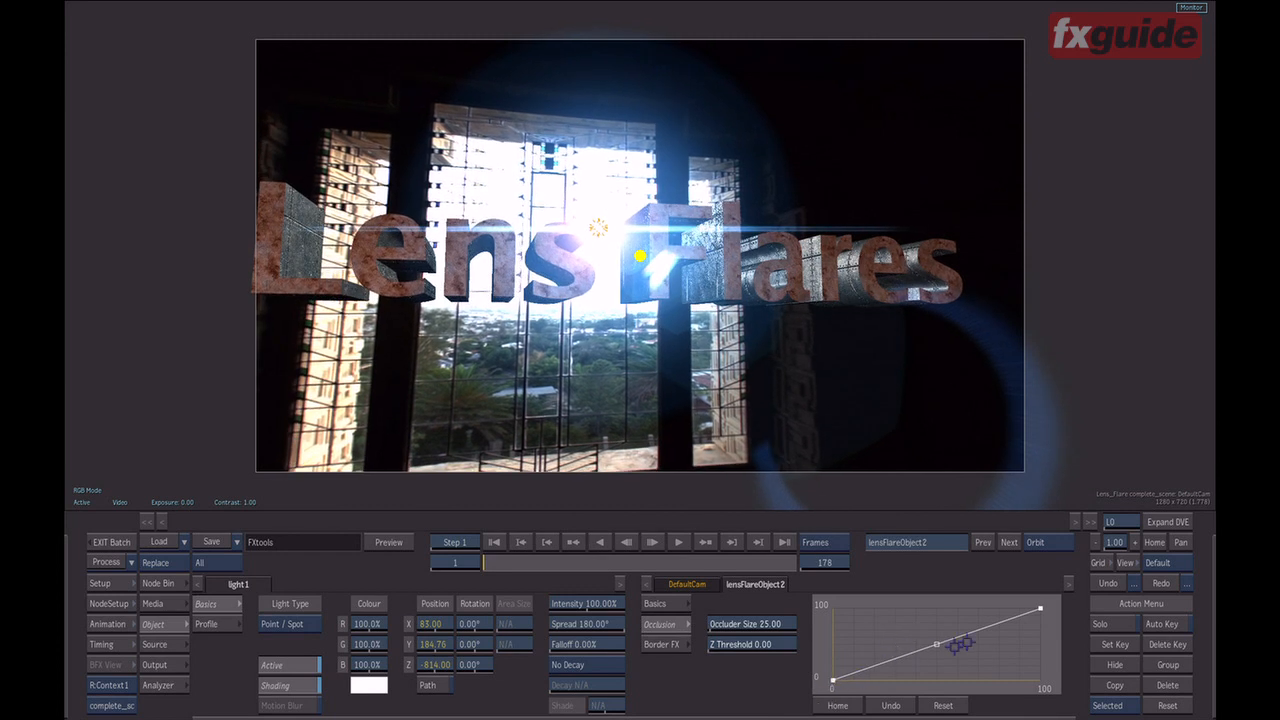
Step: Set Occluder Size to 14 and drag the occlusion curve into a rising hump
left_click_drag(960, 645, 883, 663)
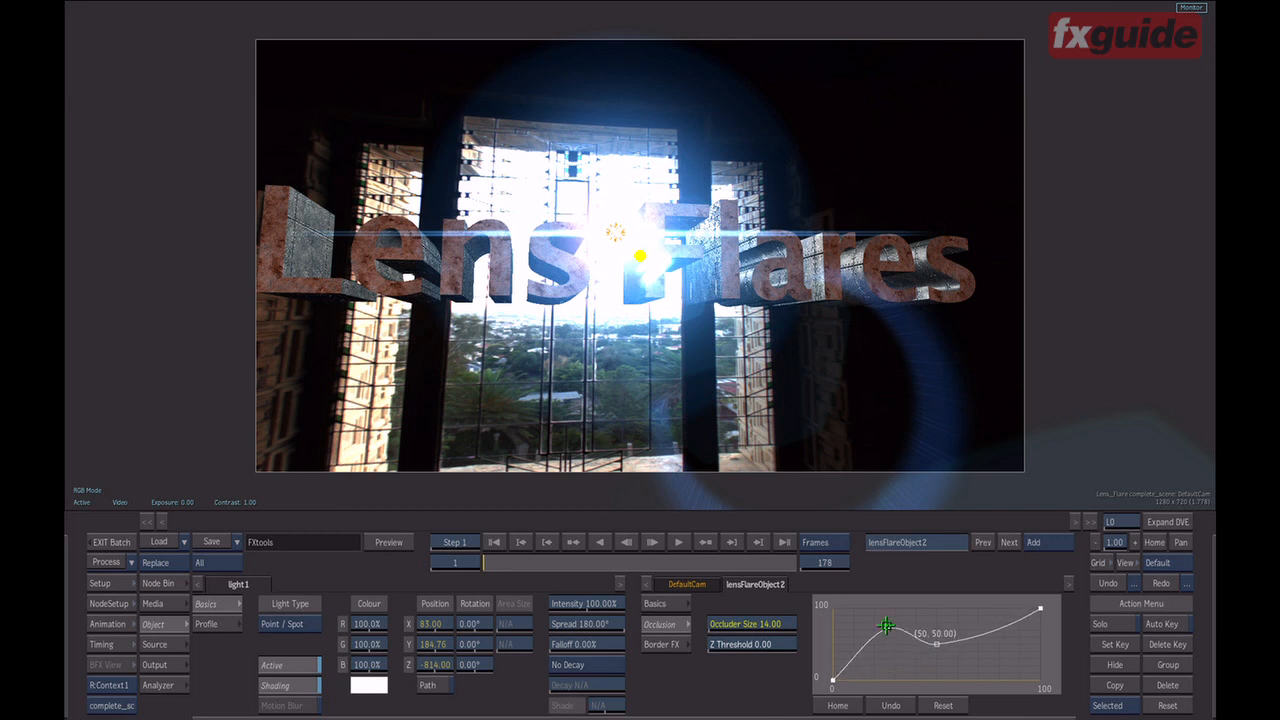
Step: Drop the middle occlusion curve point to 0 and raise a peak on the right
left_click_drag(886, 625, 938, 648)
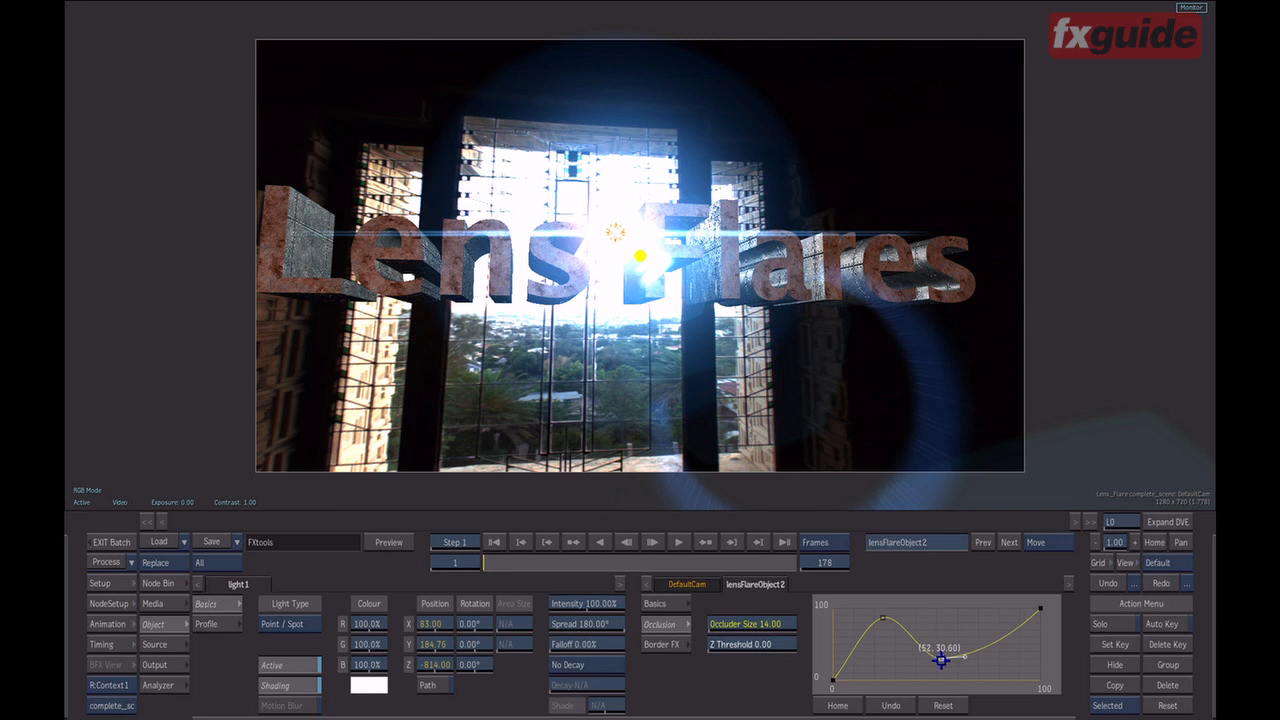
mouse_move(1000, 670)
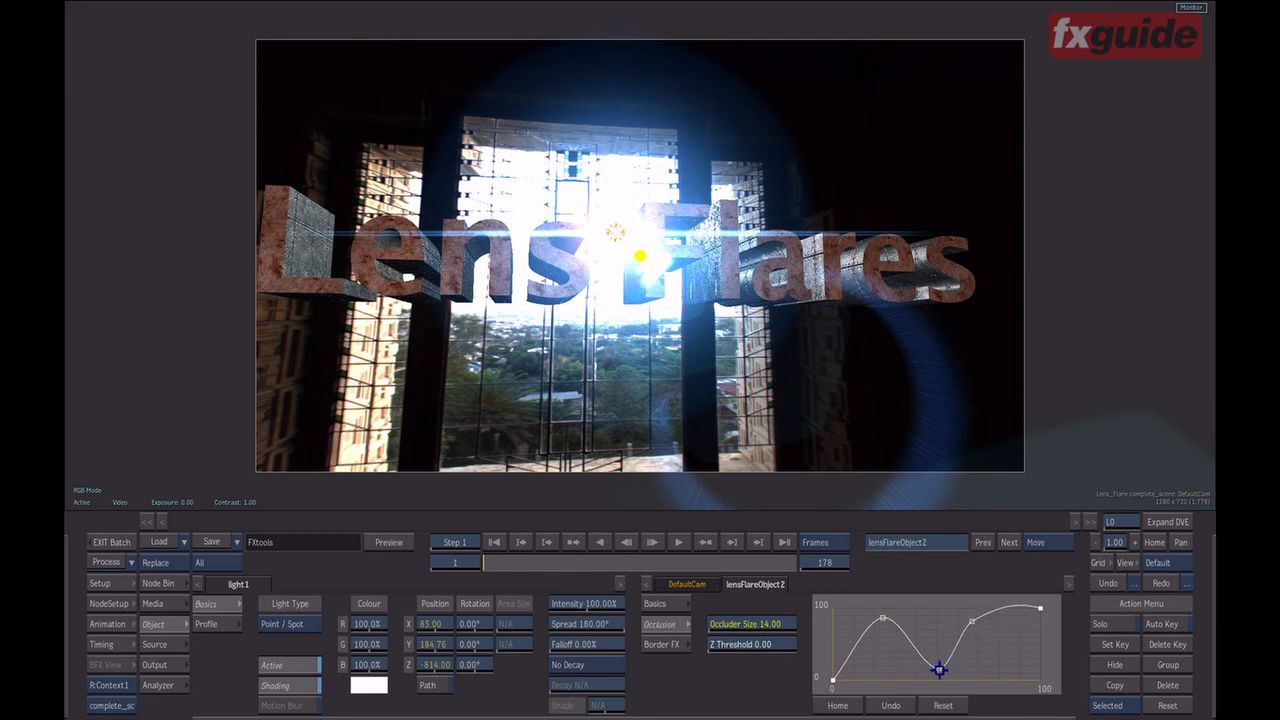
left_click_drag(940, 669, 968, 617)
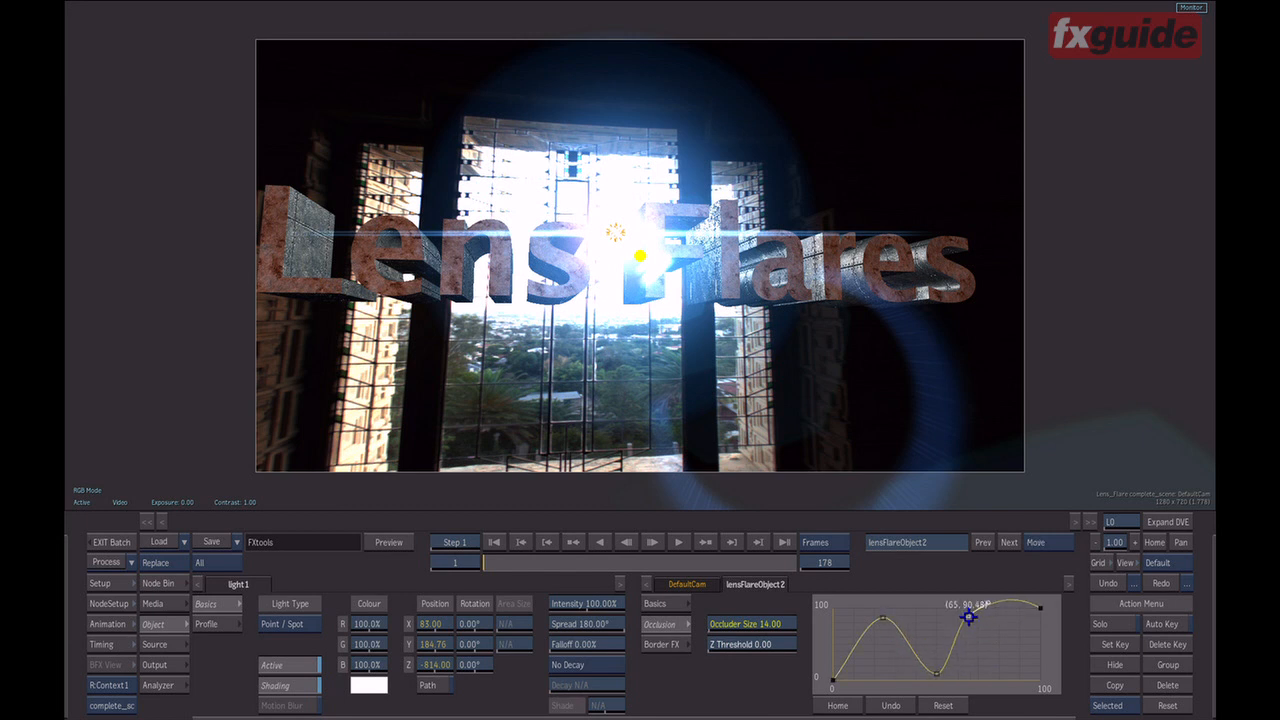
left_click_drag(968, 617, 996, 620)
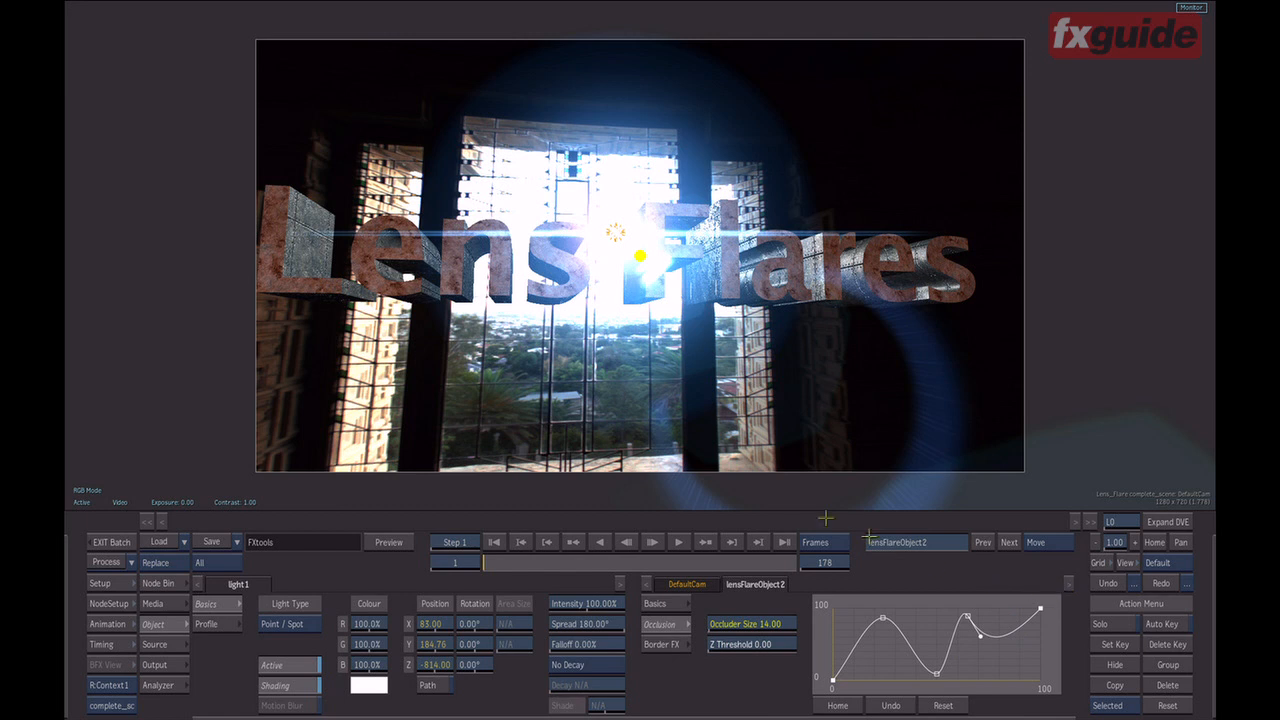
left_click(1042, 543)
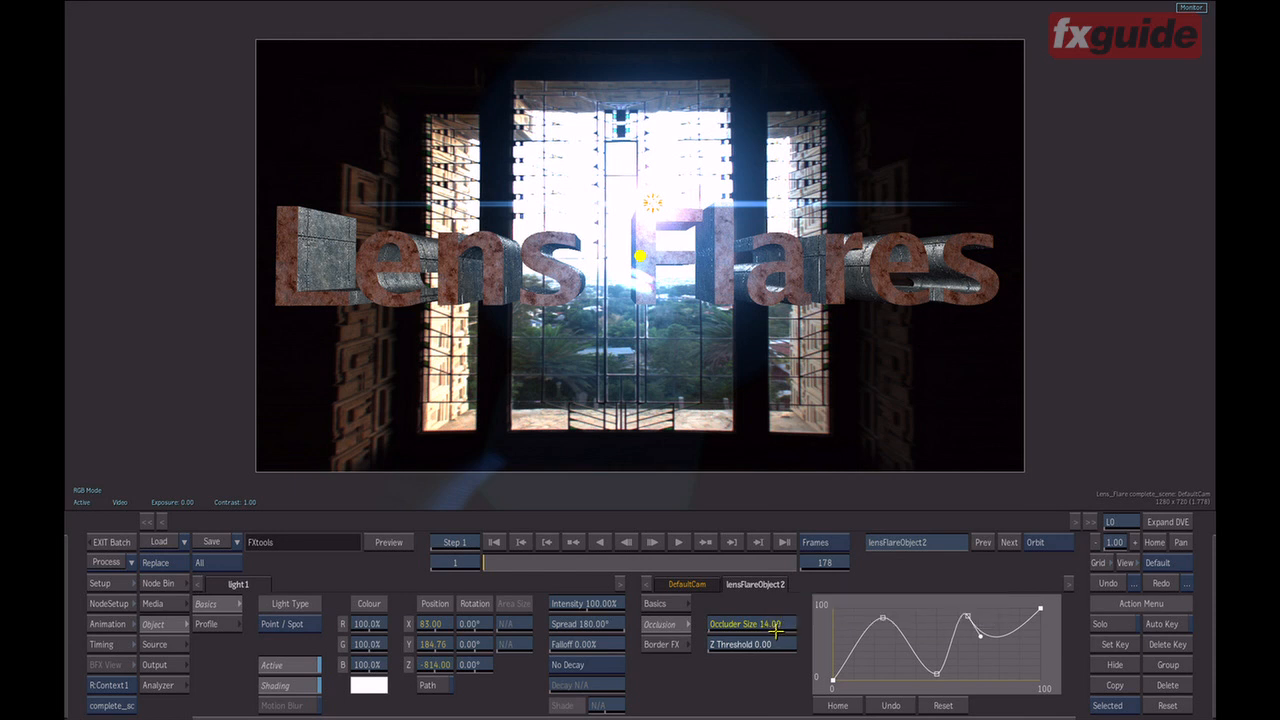
mouse_move(764, 674)
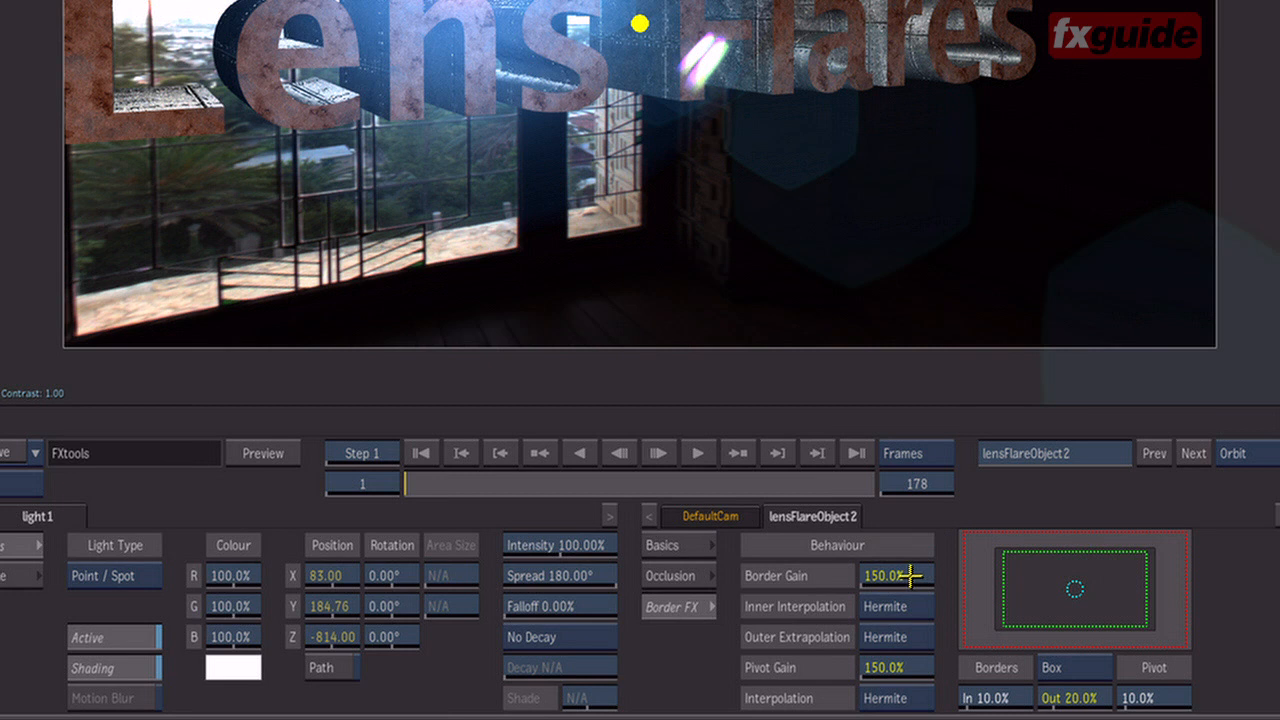
mouse_move(924, 576)
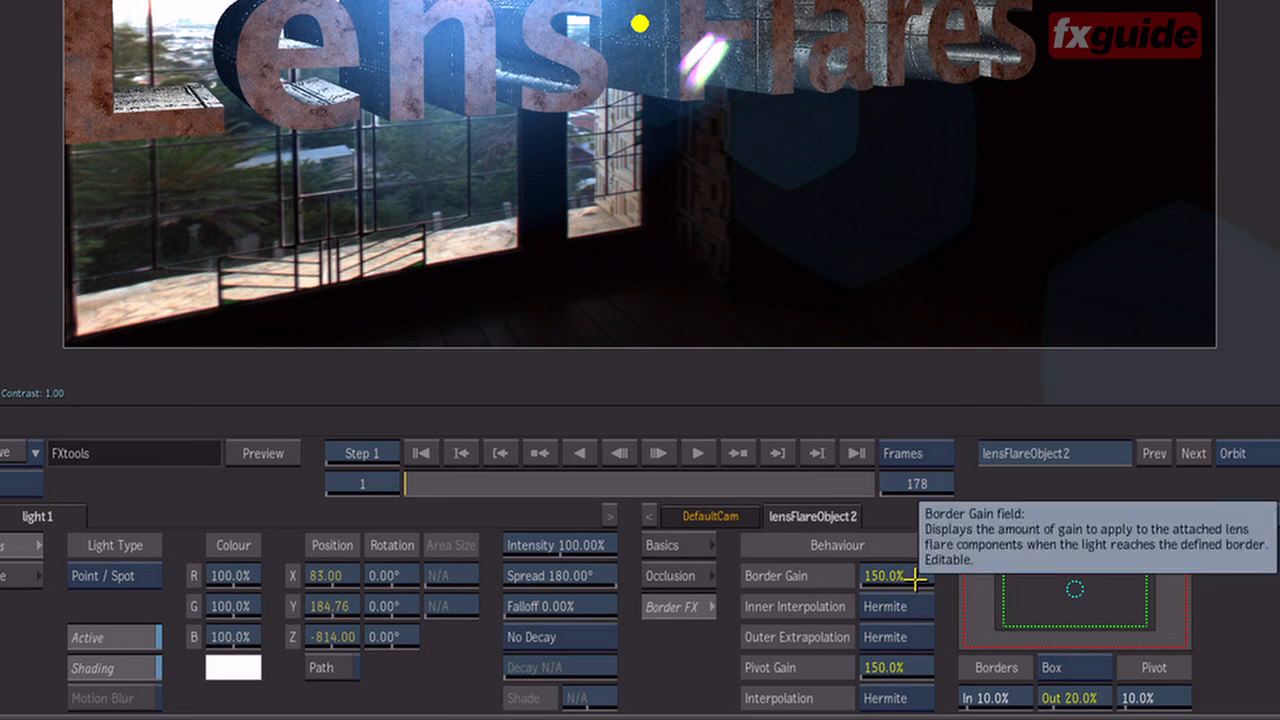
mouse_move(904, 569)
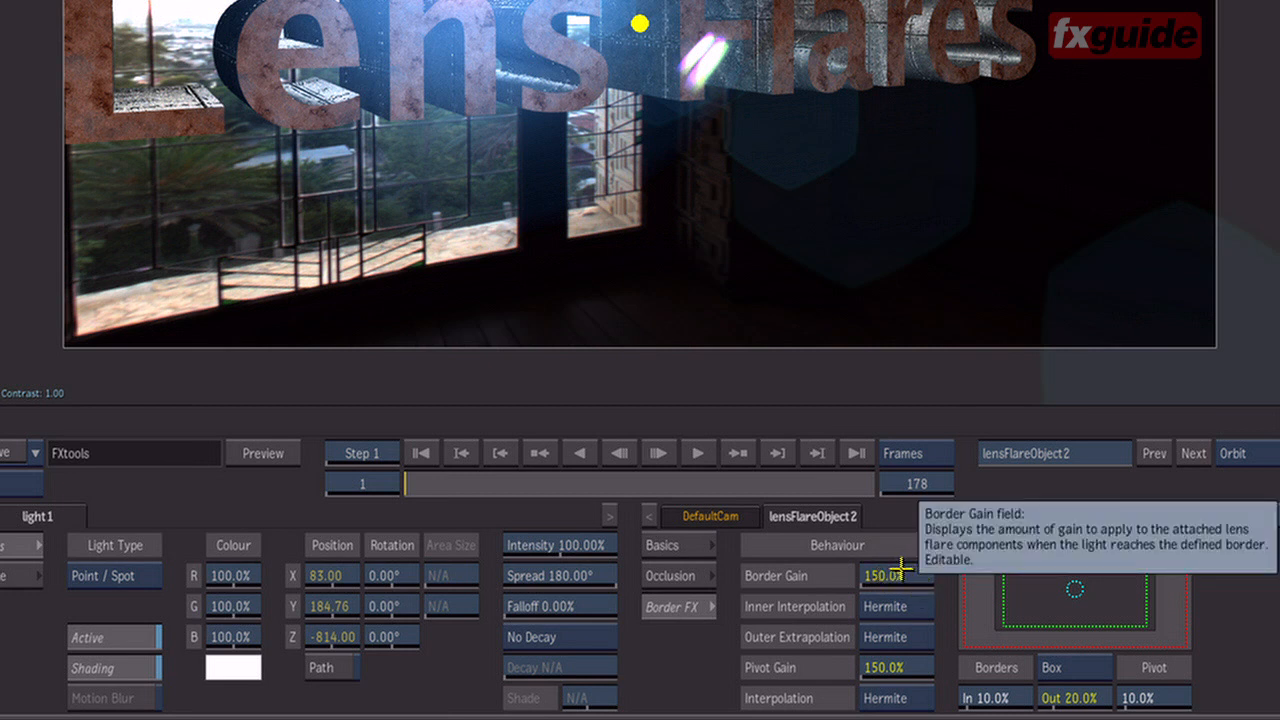
mouse_move(897, 549)
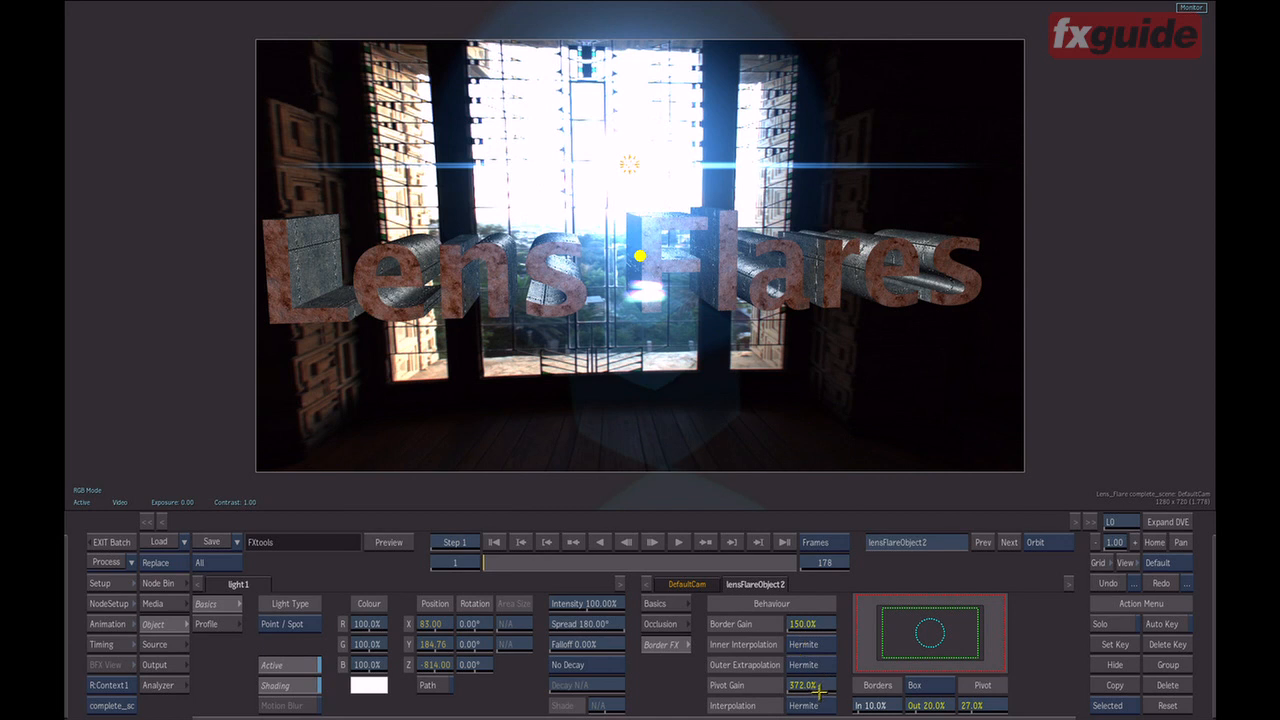
Step: Raise Pivot Gain to 372% and Pivot to 27%, keeping Border Gain 150%
left_click(797, 607)
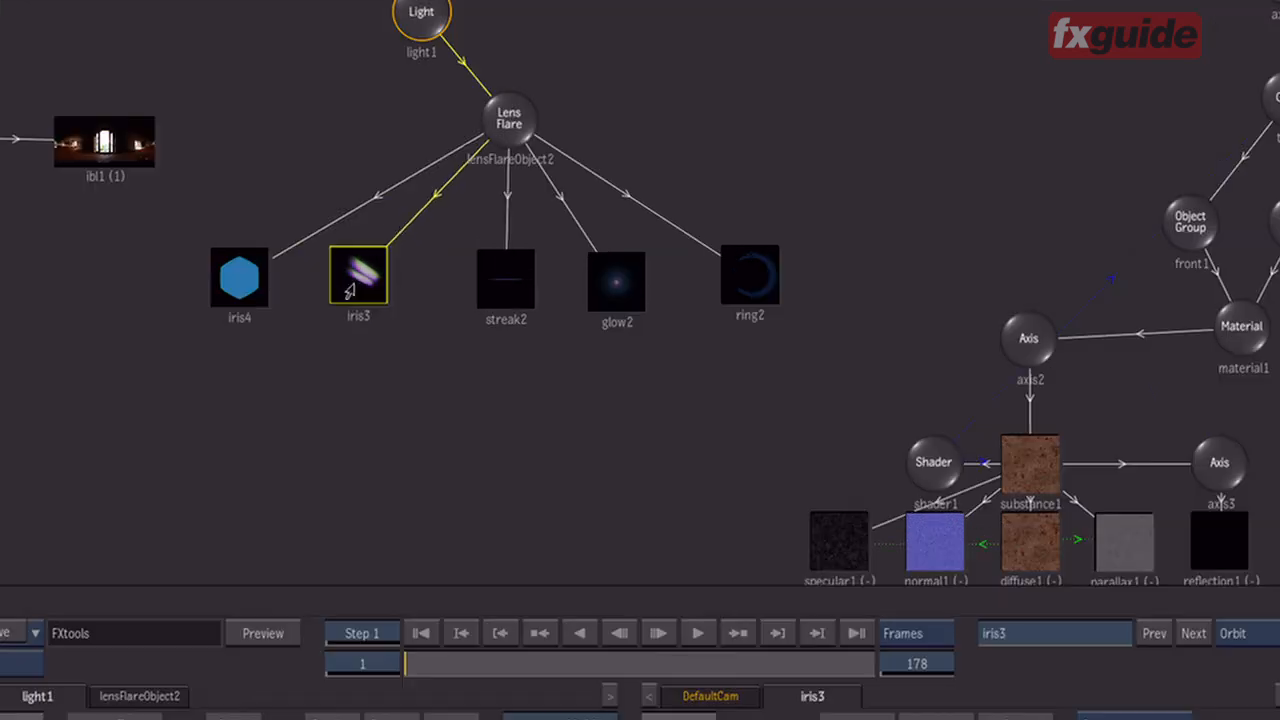
left_click(759, 275)
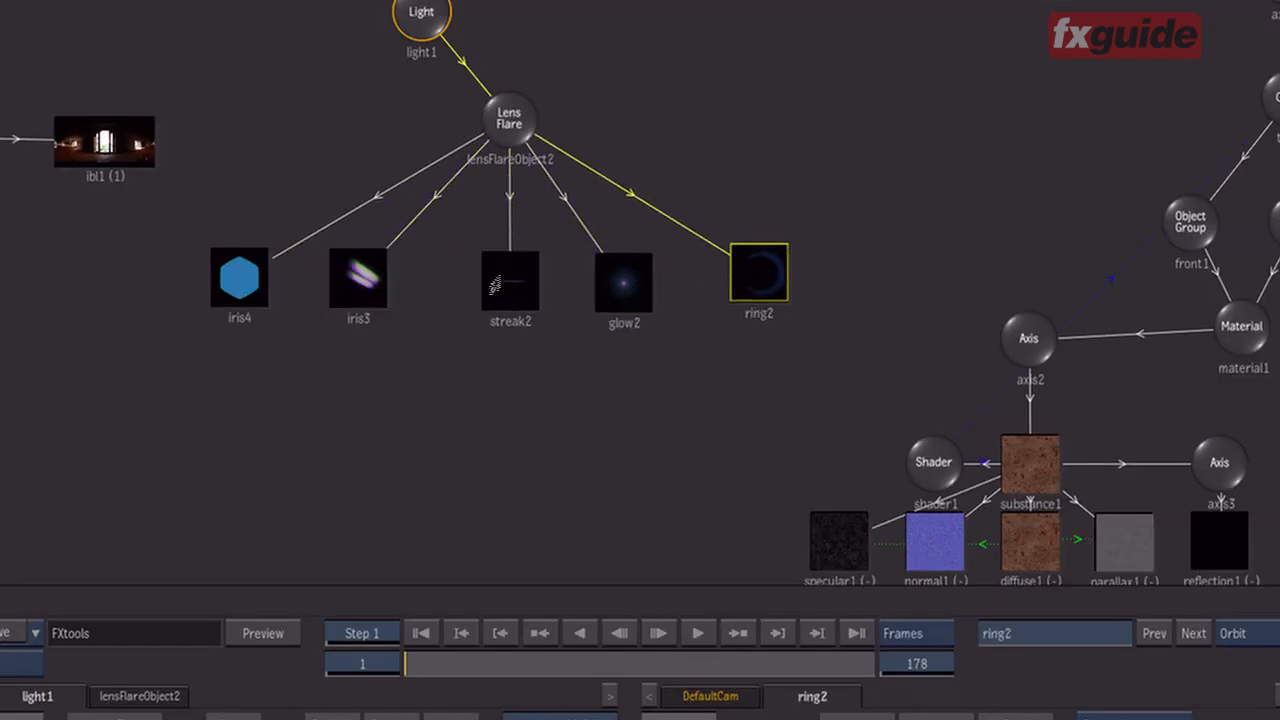
left_click(509, 280)
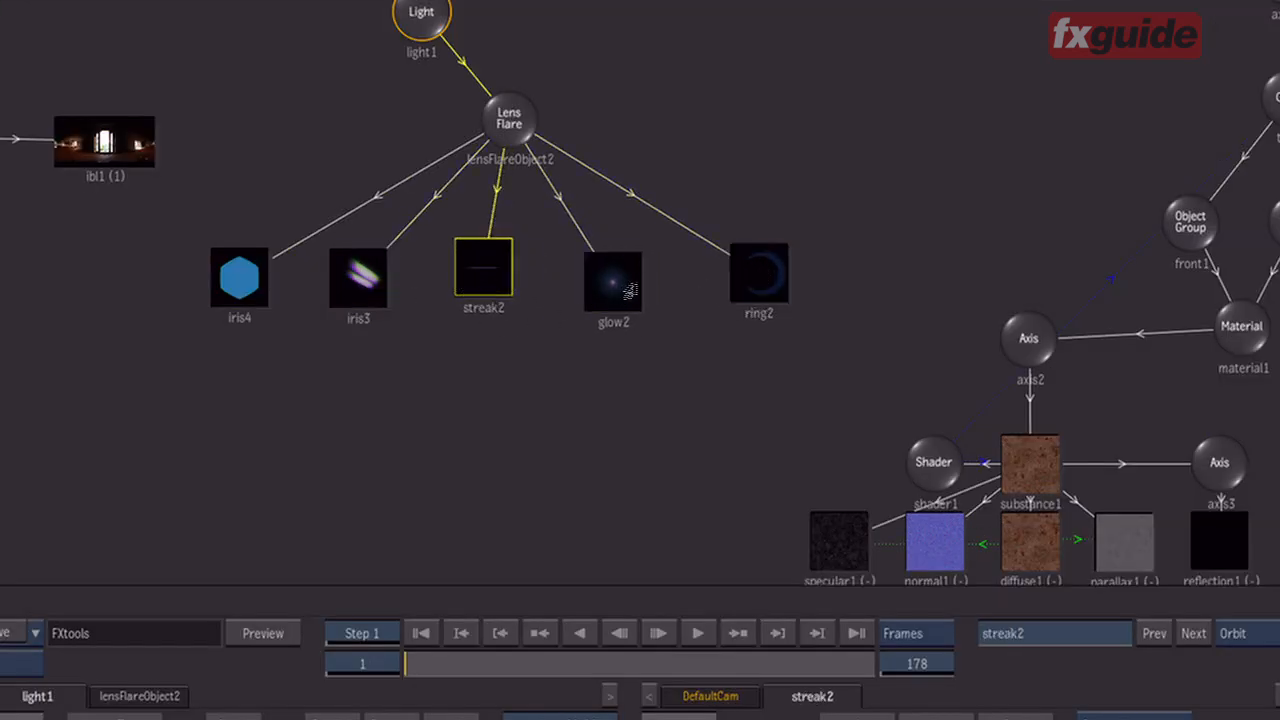
left_click(612, 278)
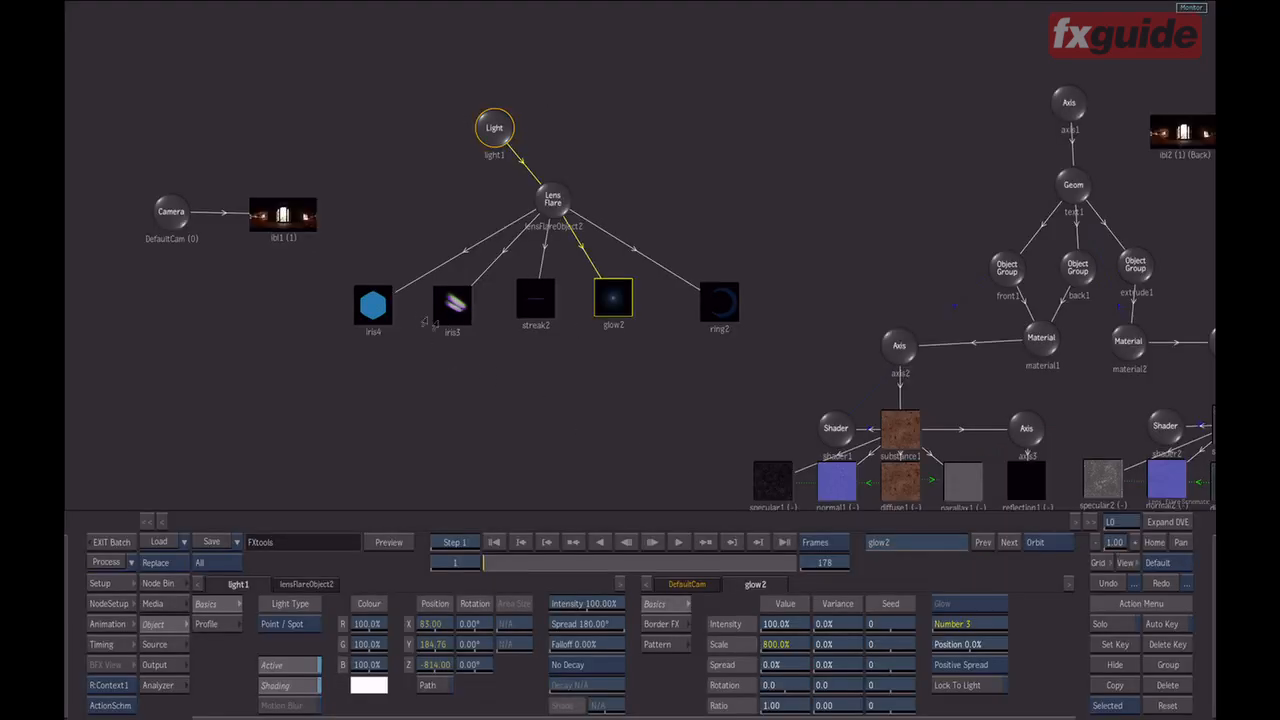
Step: Set iris4 Intensity Variance to 23% and Scale Variance to 123%, Number dropping to 29
left_click(374, 303)
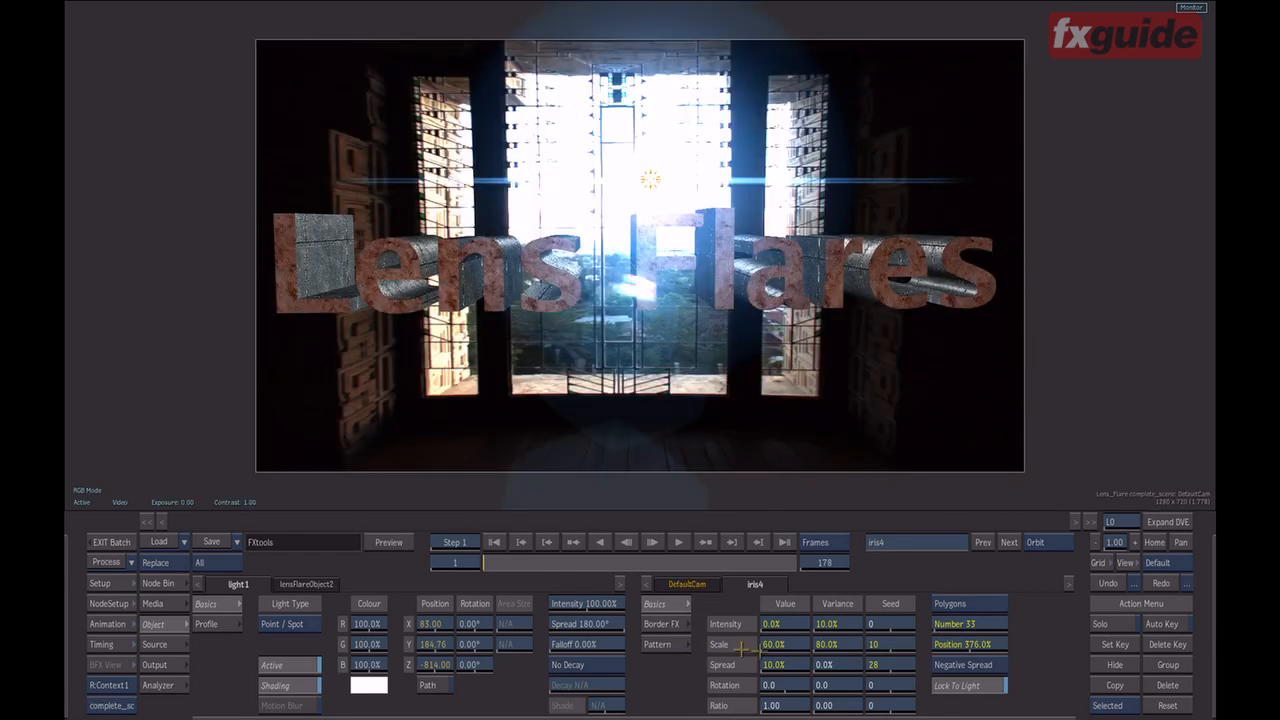
mouse_move(905, 647)
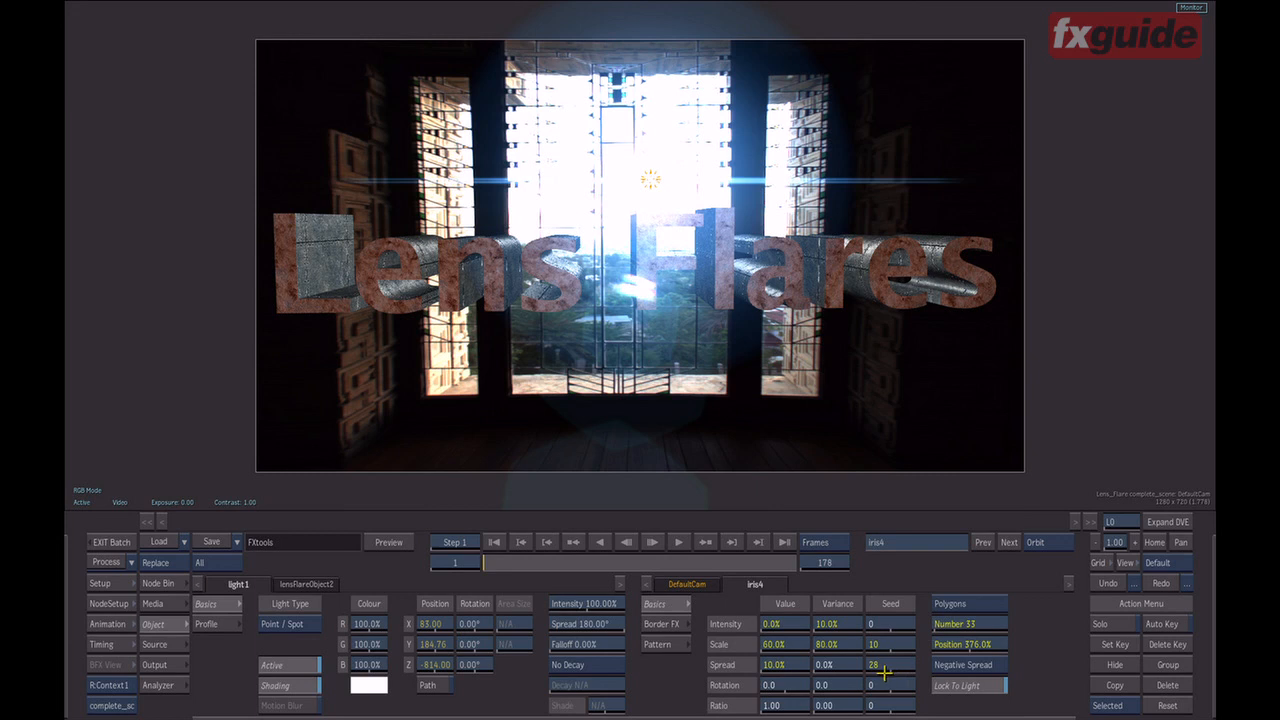
mouse_move(888, 675)
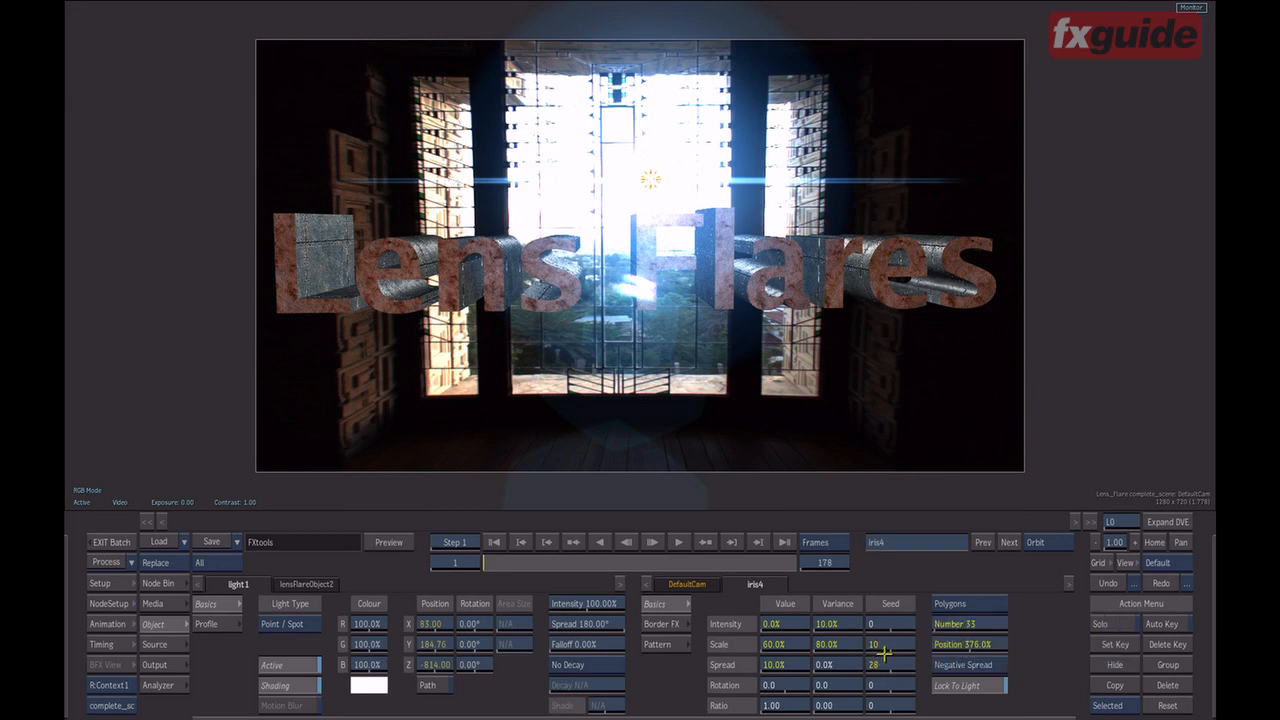
mouse_move(893, 665)
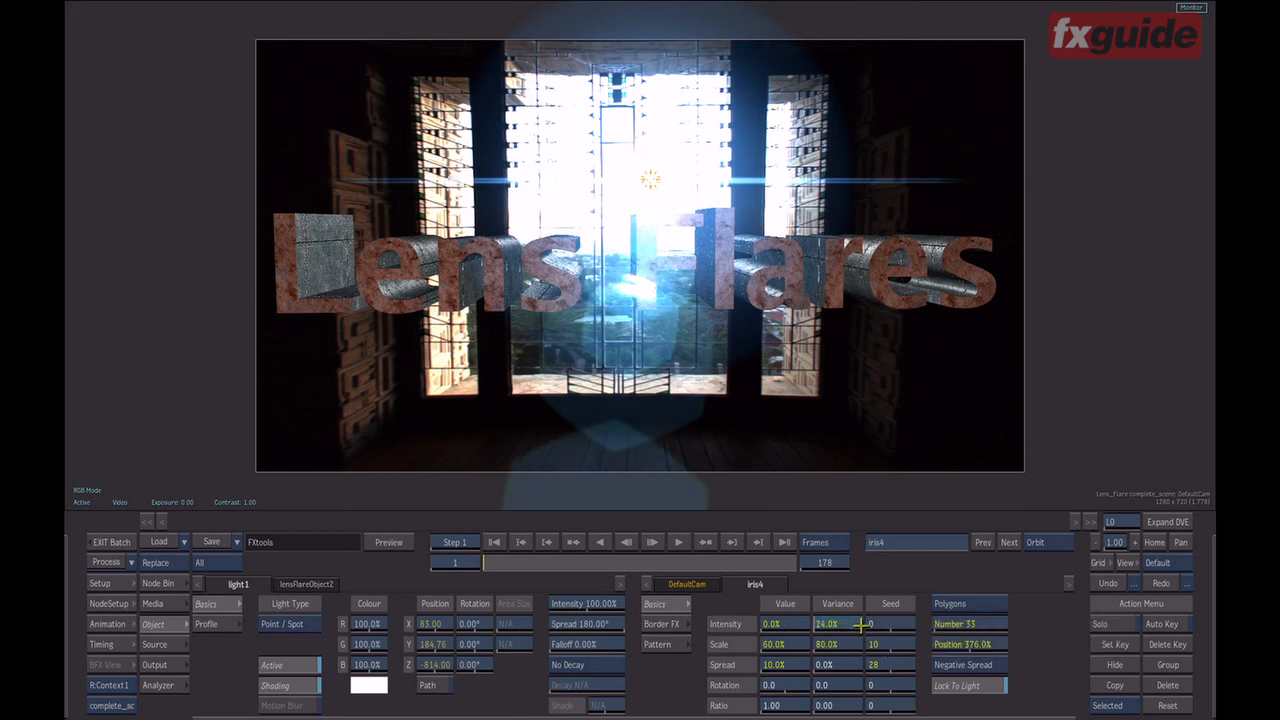
left_click_drag(830, 623, 860, 623)
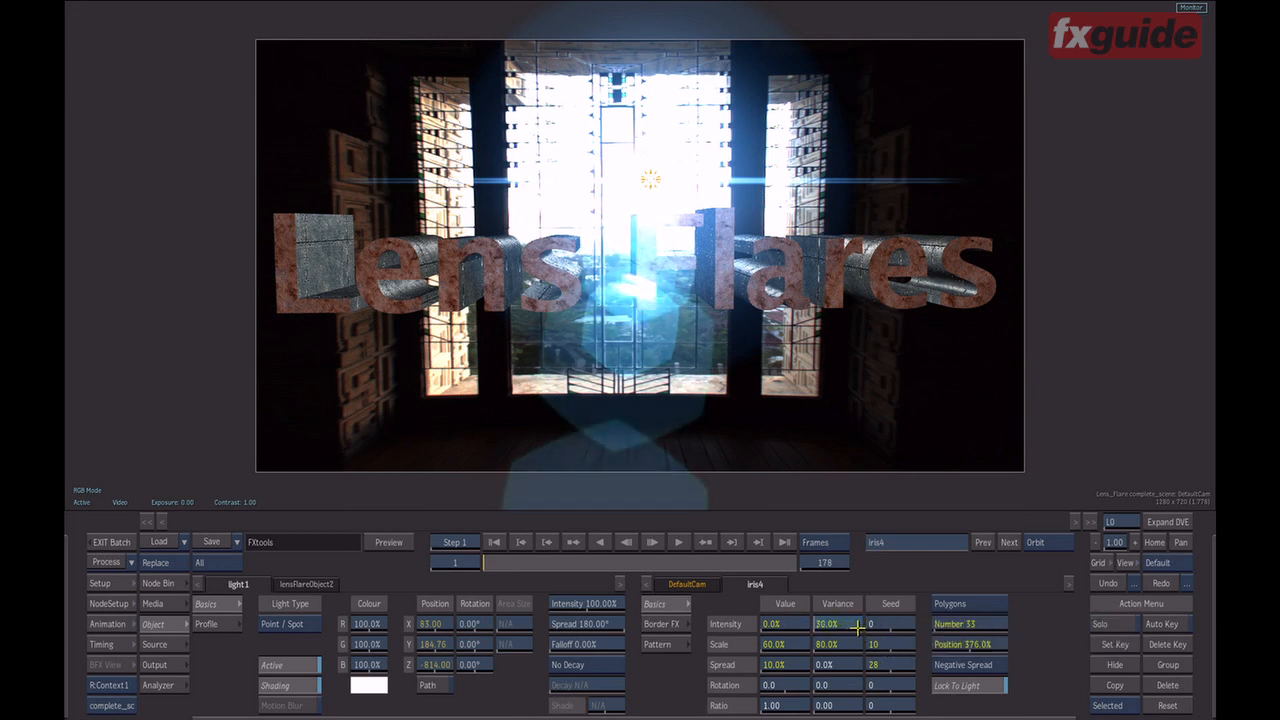
left_click_drag(860, 623, 845, 623)
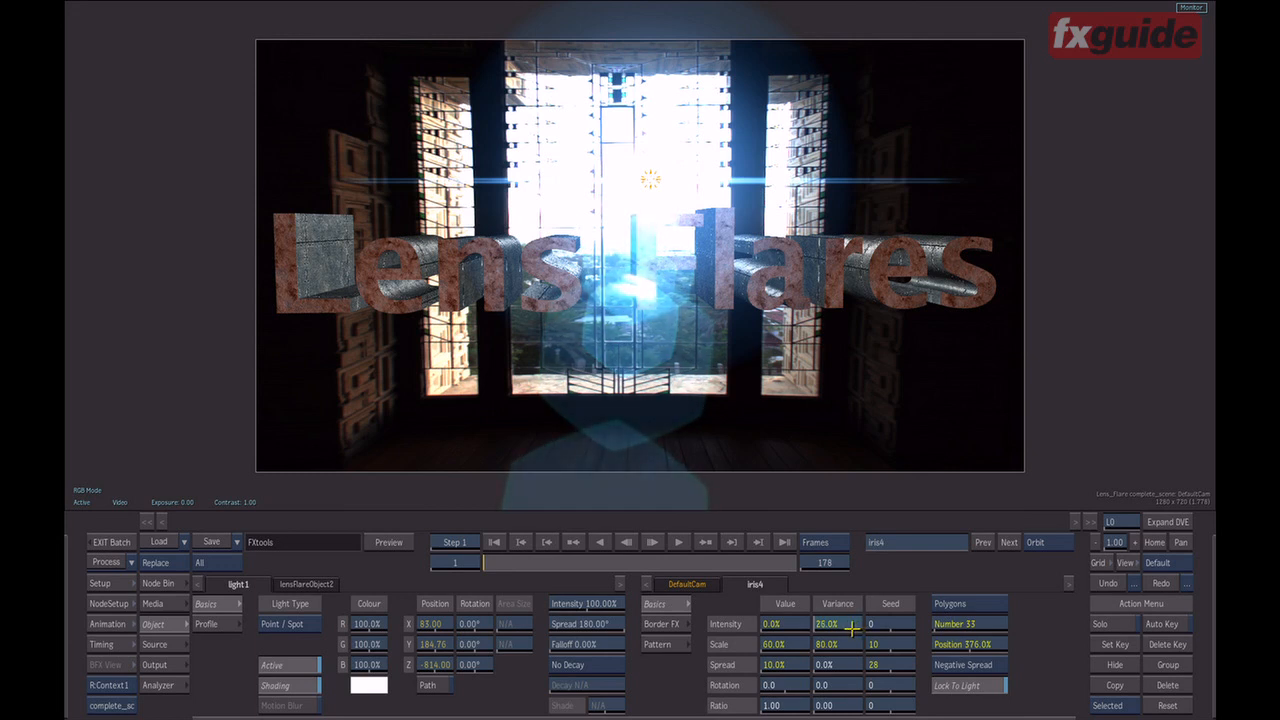
left_click_drag(850, 623, 850, 628)
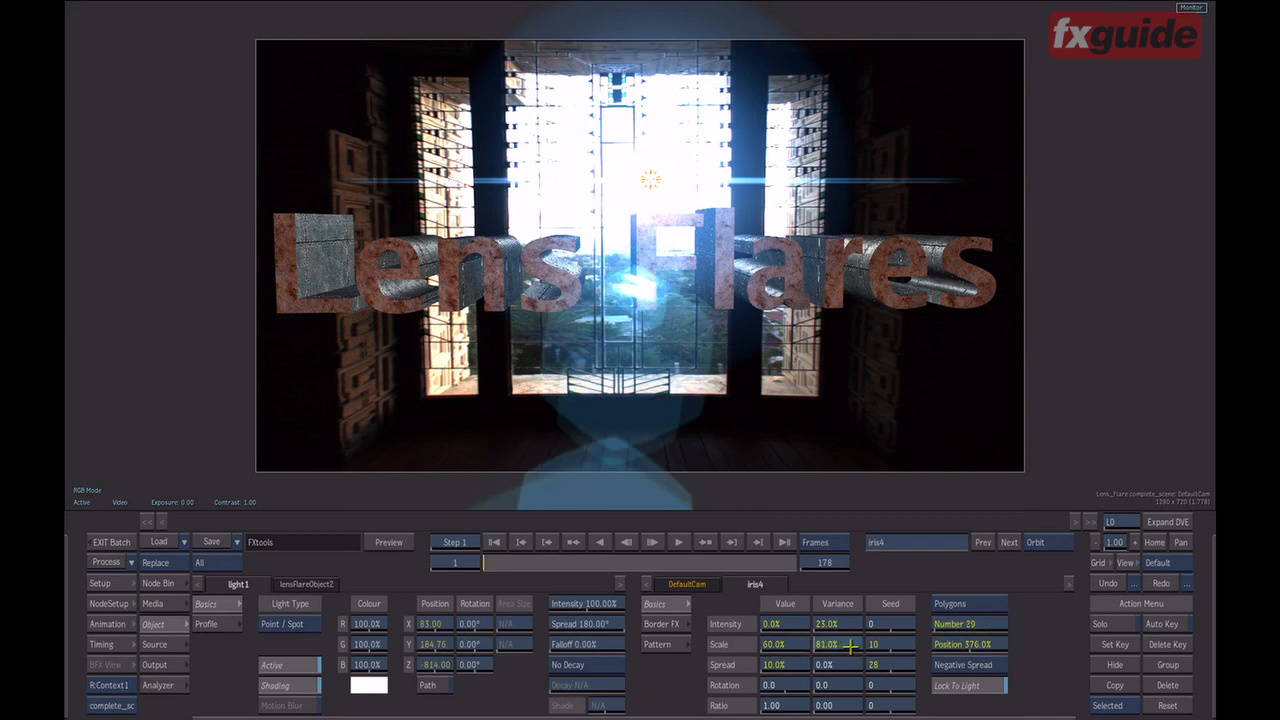
left_click_drag(820, 643, 860, 643)
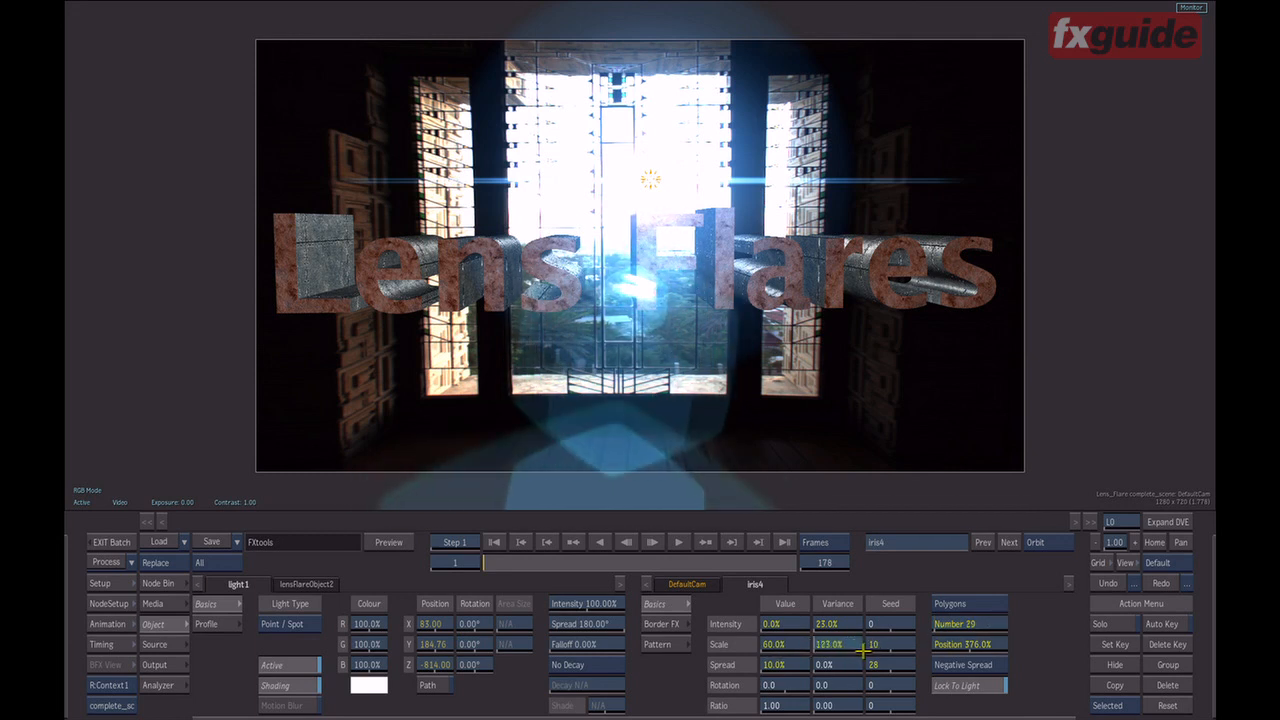
left_click_drag(855, 644, 850, 664)
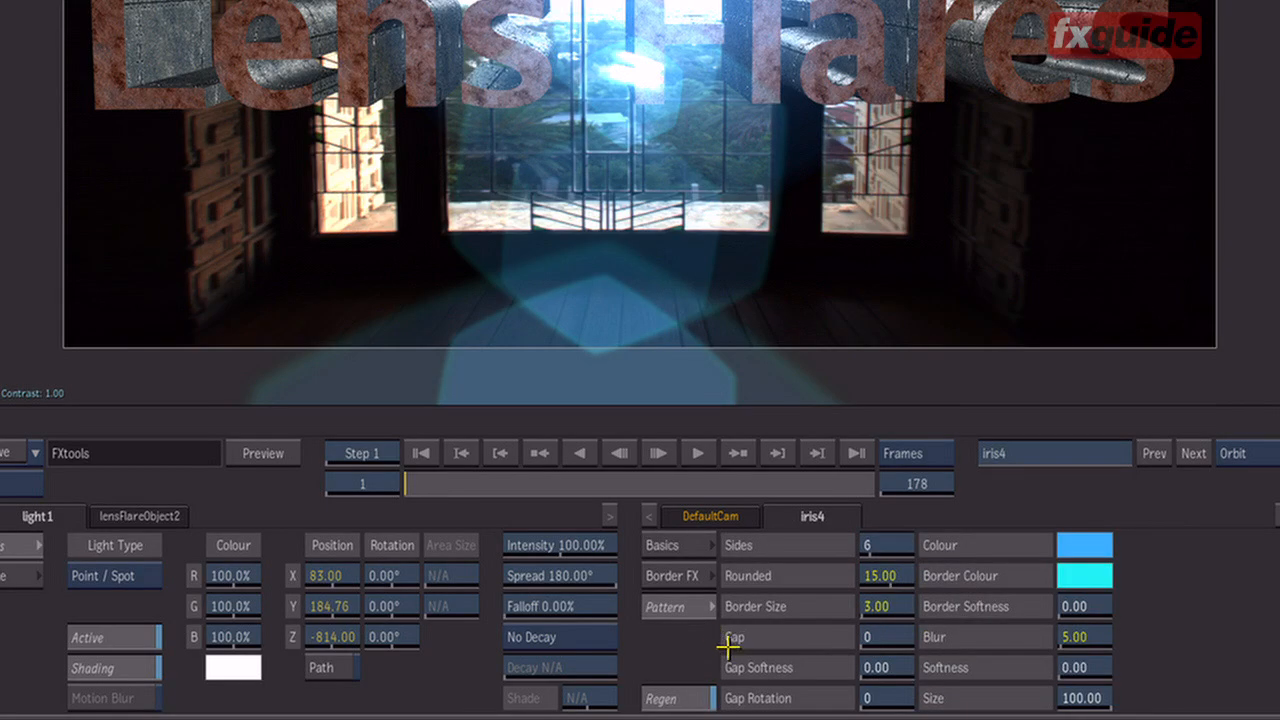
mouse_move(727, 651)
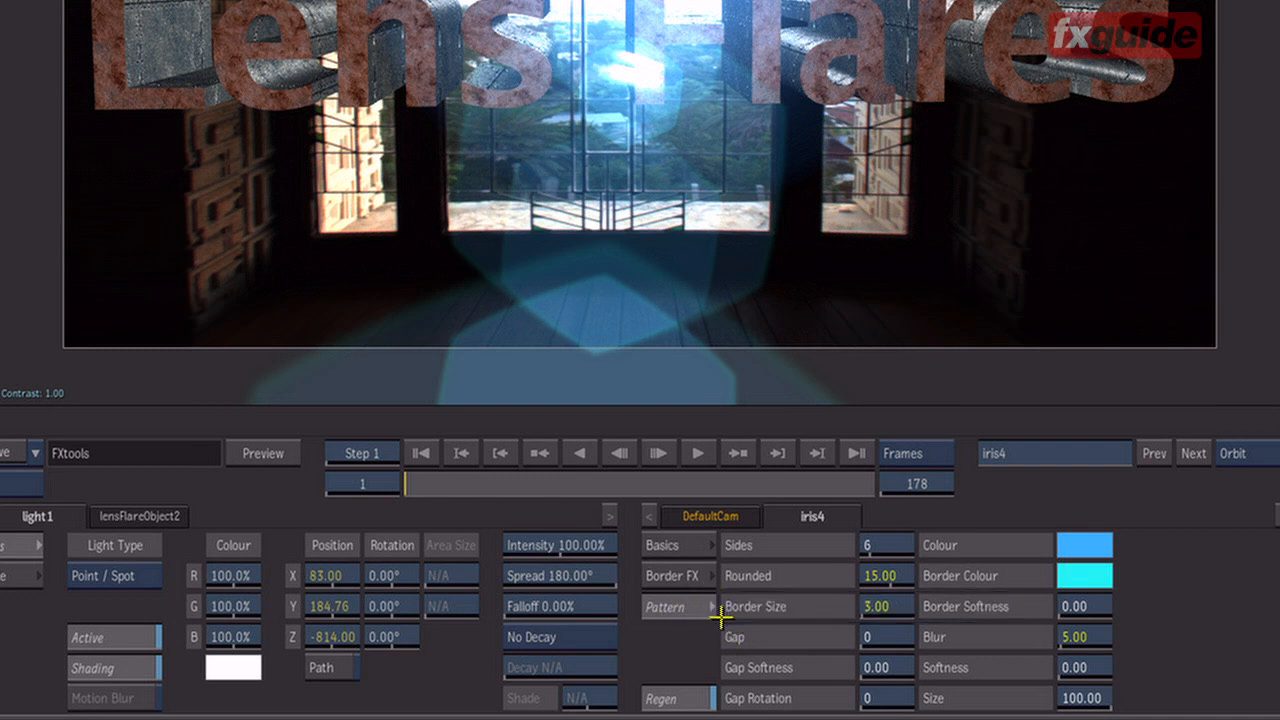
mouse_move(748, 627)
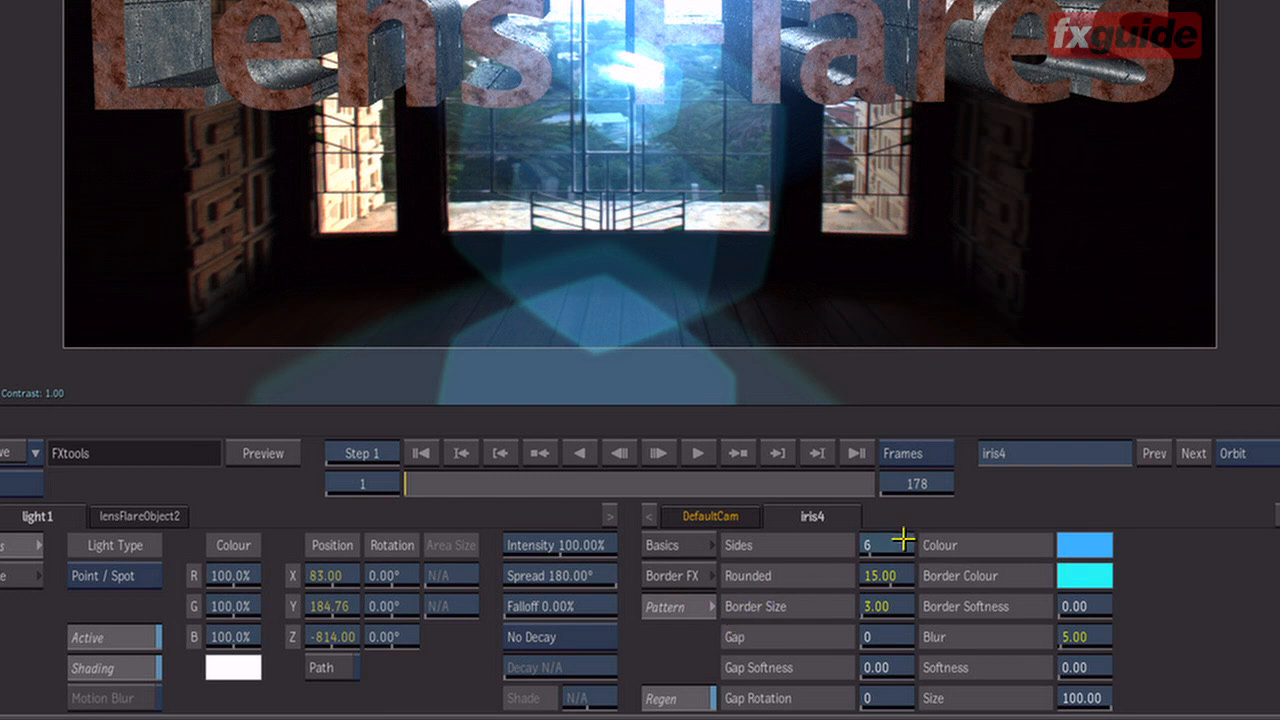
Step: Give iris4 seven-sided polygons with Gap 108 after testing Border Softness
left_click(880, 545)
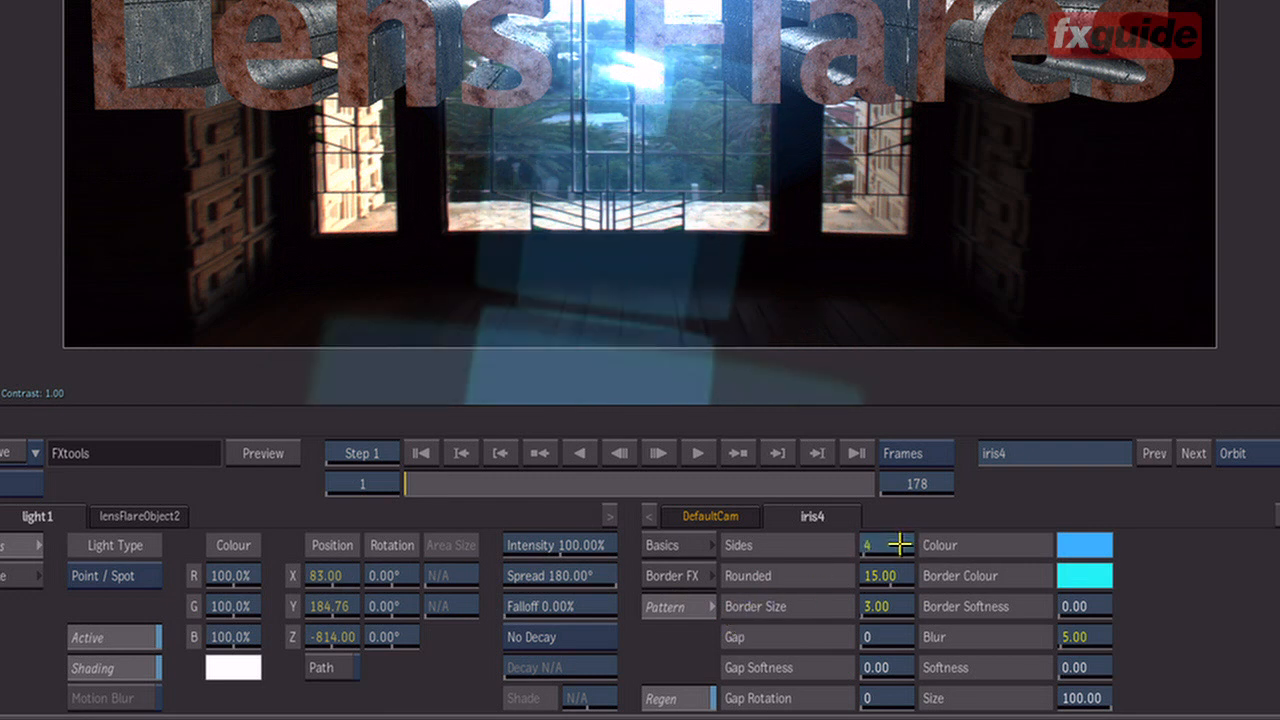
left_click(886, 545)
type("7")
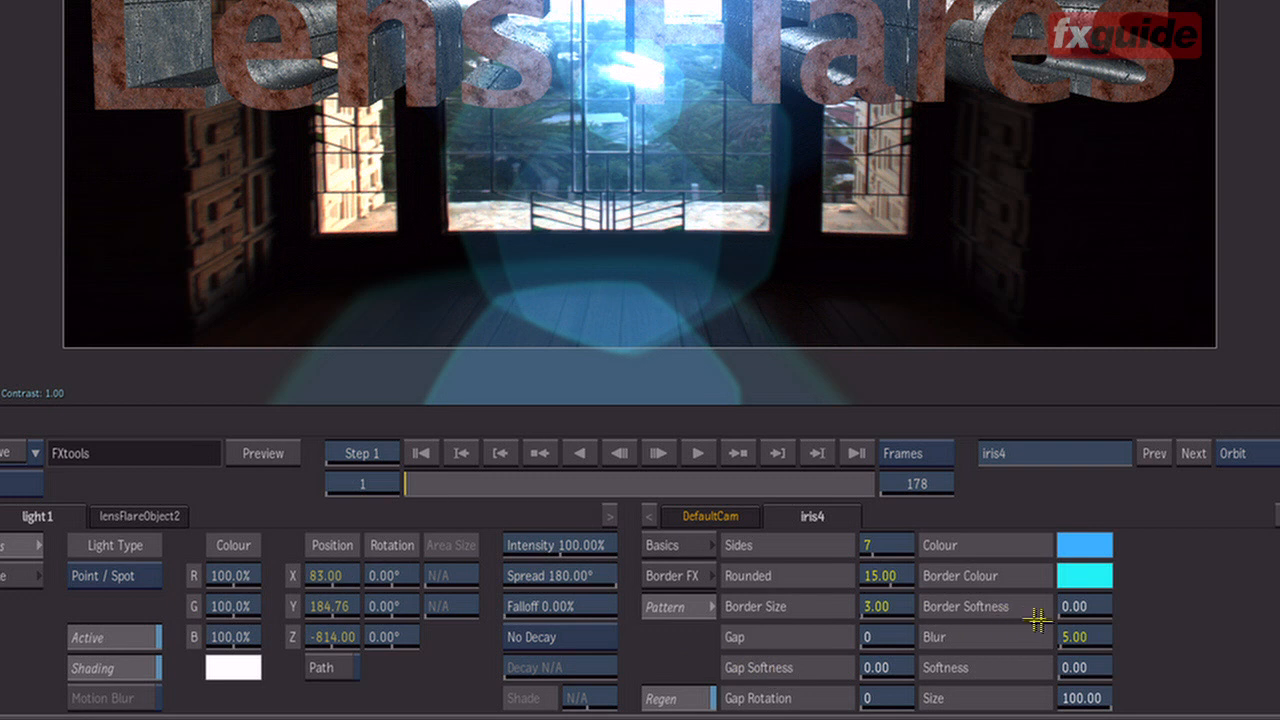
left_click_drag(1040, 620, 1135, 605)
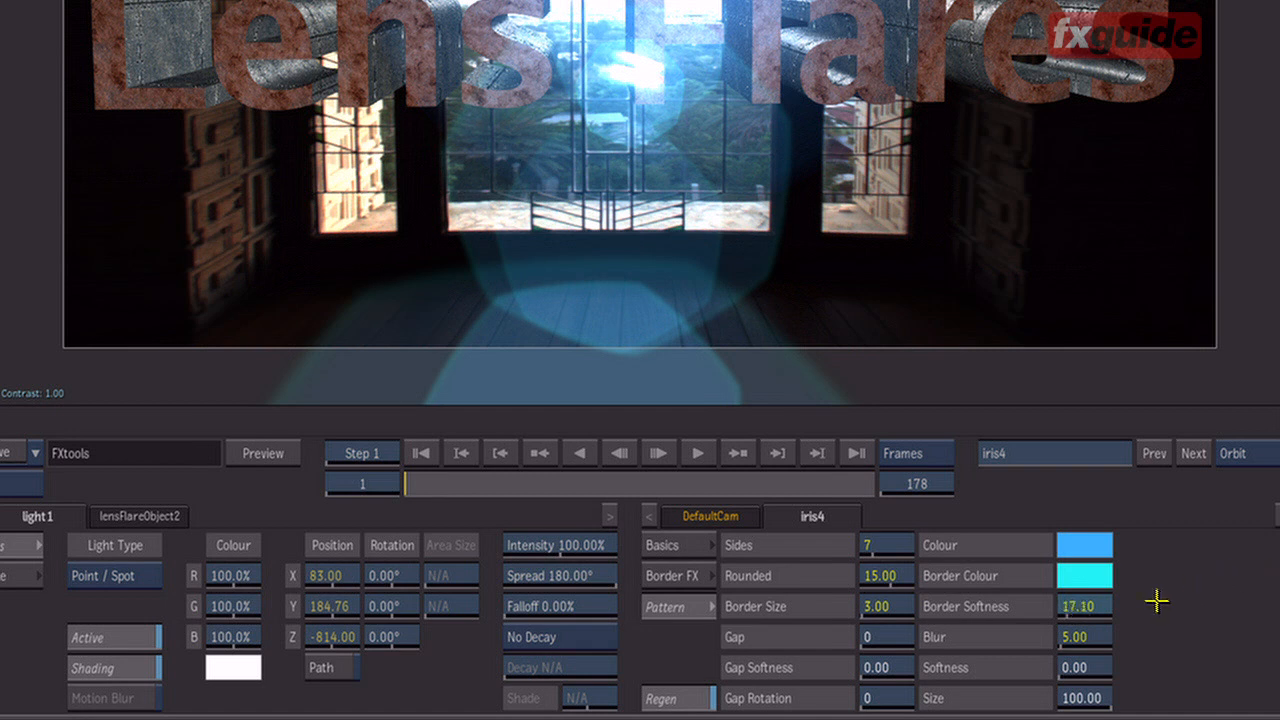
left_click_drag(1080, 606, 1100, 606)
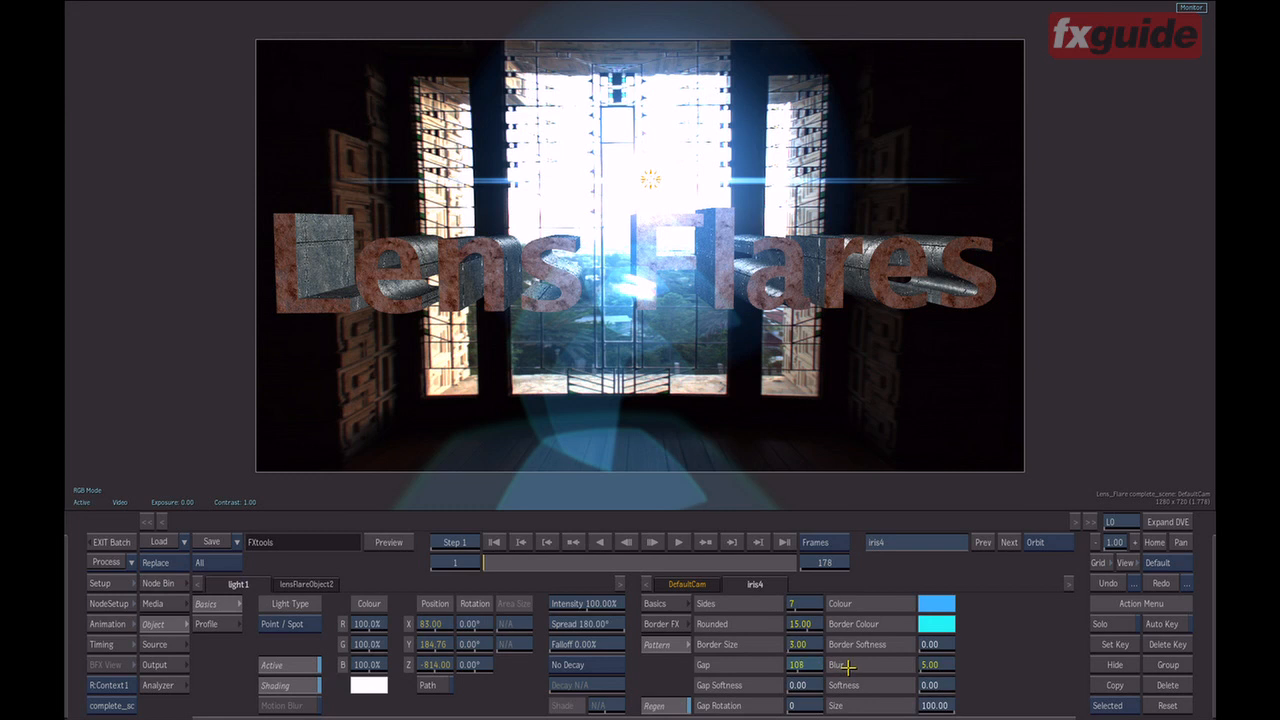
left_click_drag(808, 664, 817, 664)
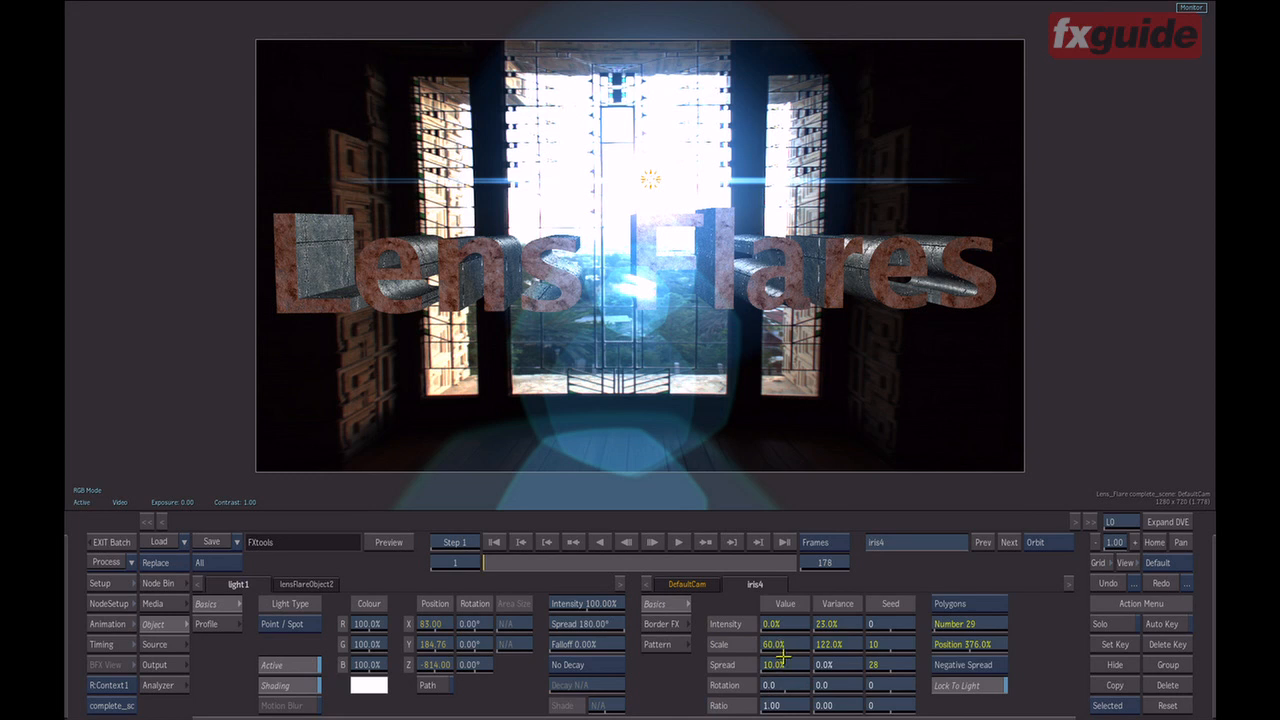
mouse_move(781, 665)
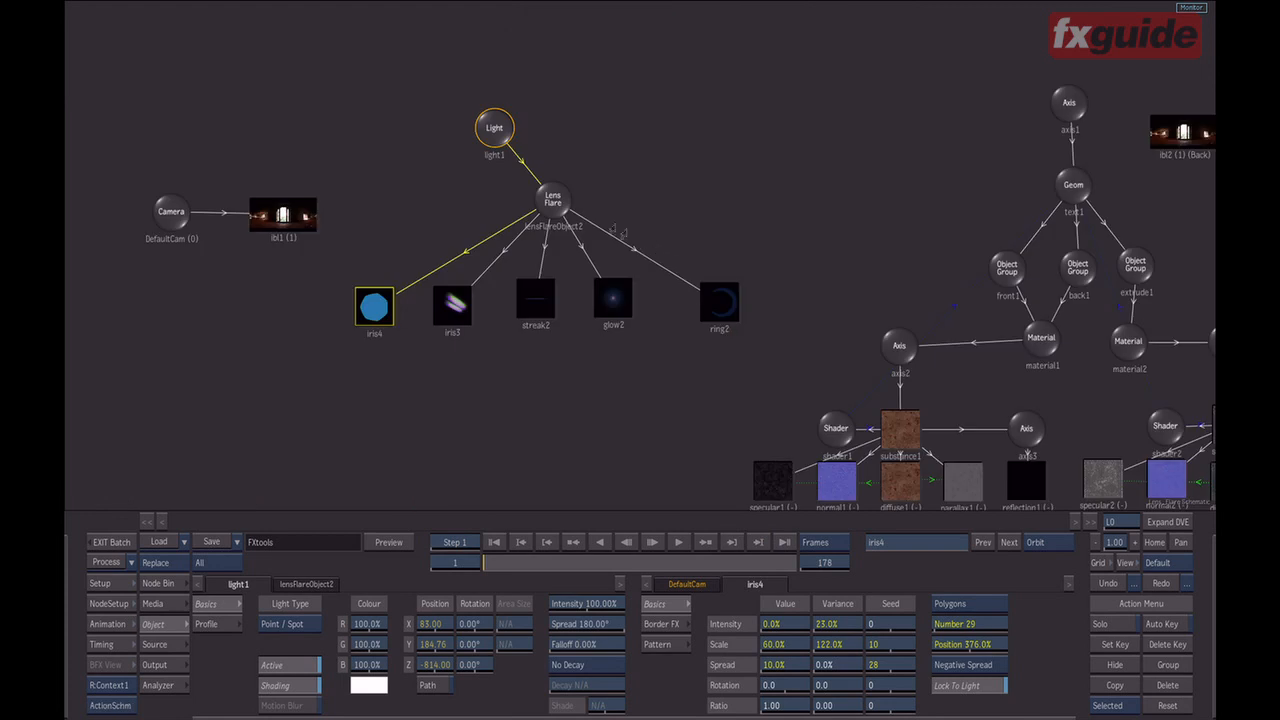
Step: Select the ring2 node and view its Basics: five elements, 285% position, 55% spread
left_click(553, 198)
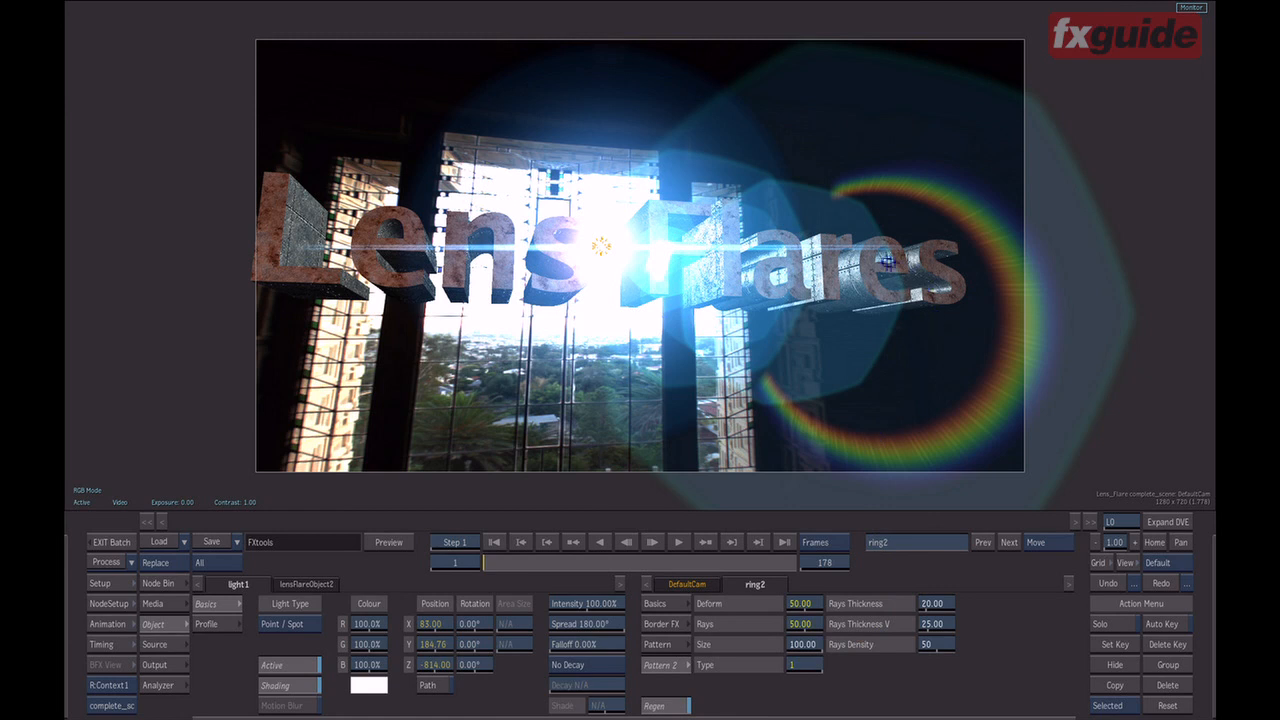
left_click(660, 623)
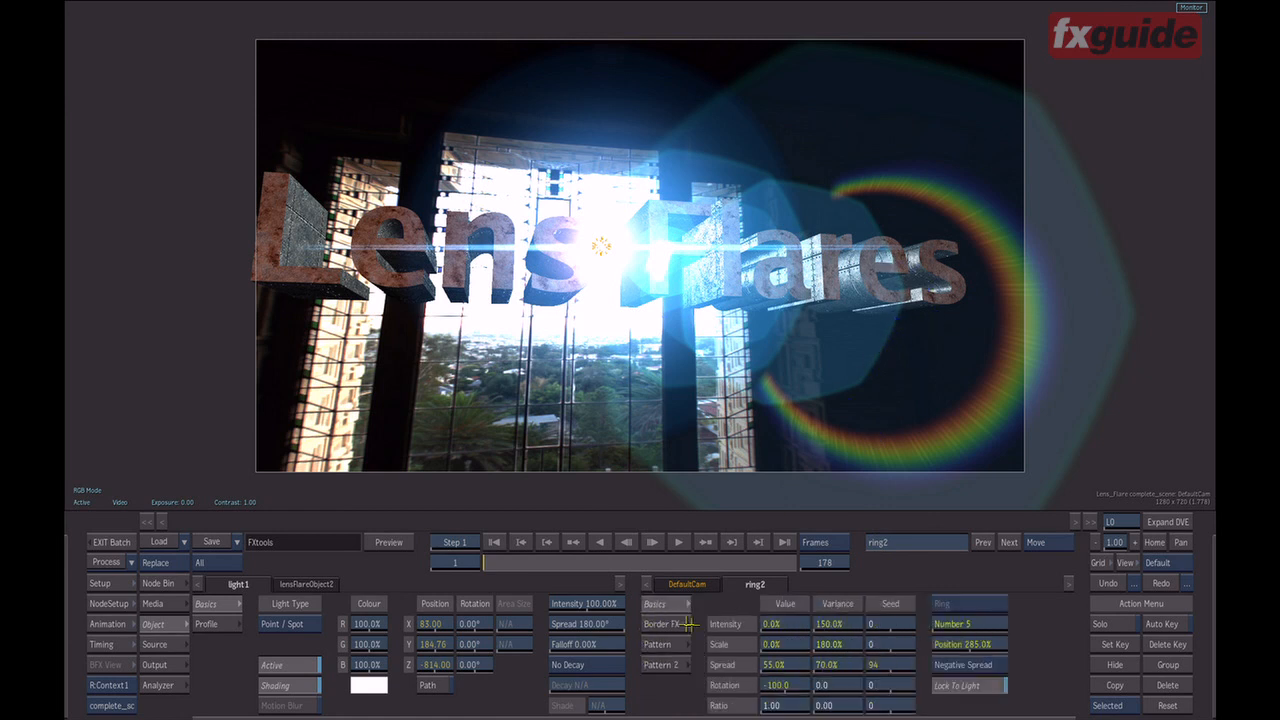